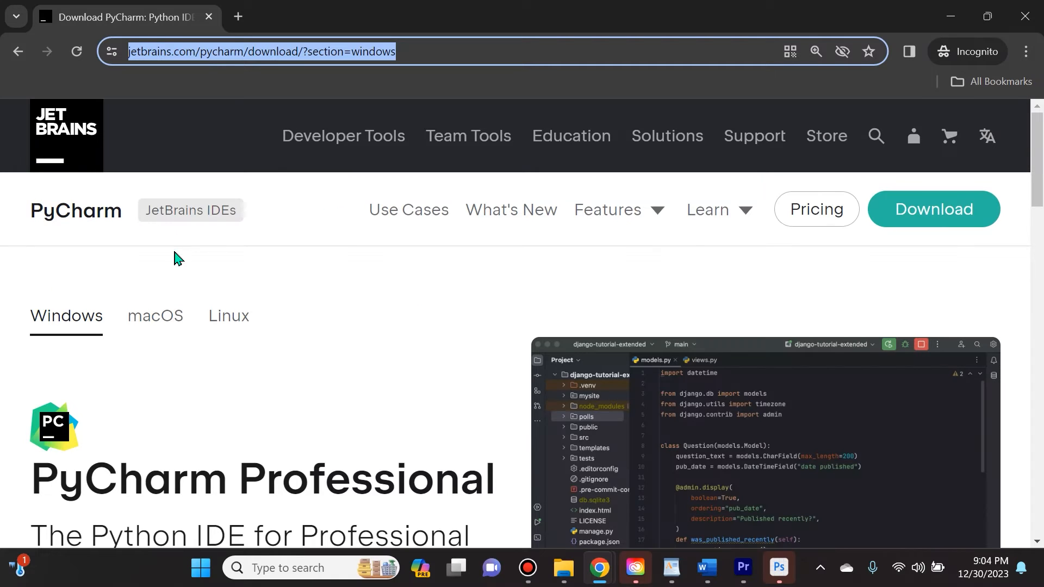
{"action": "mouse_move", "coordinate": [314, 291]}
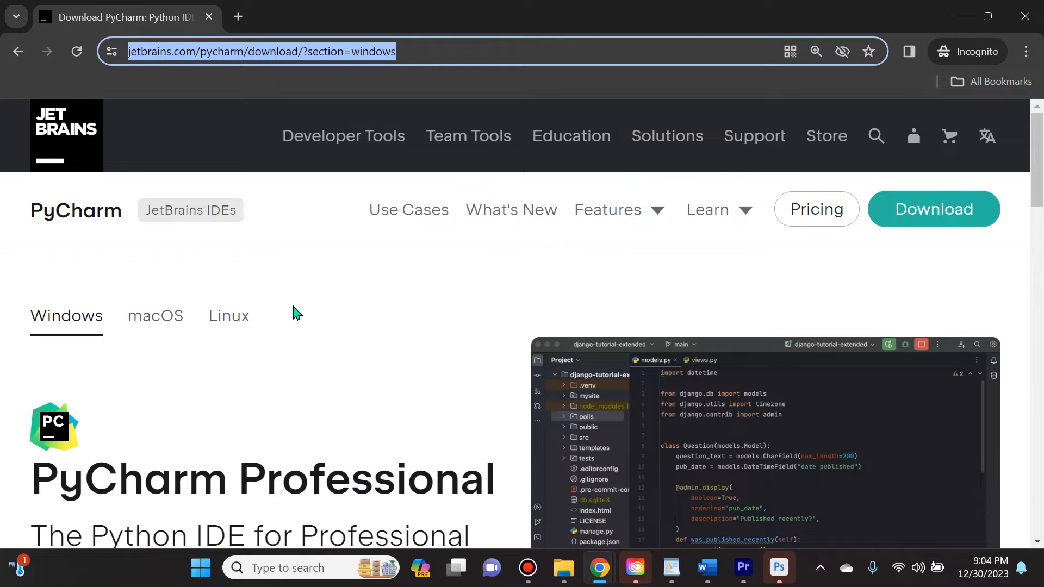
Step: Pick the Windows downloads and scroll to the PyCharm Community Edition section
{"action": "scroll", "scroll_direction": "down", "scroll_amount": 3}
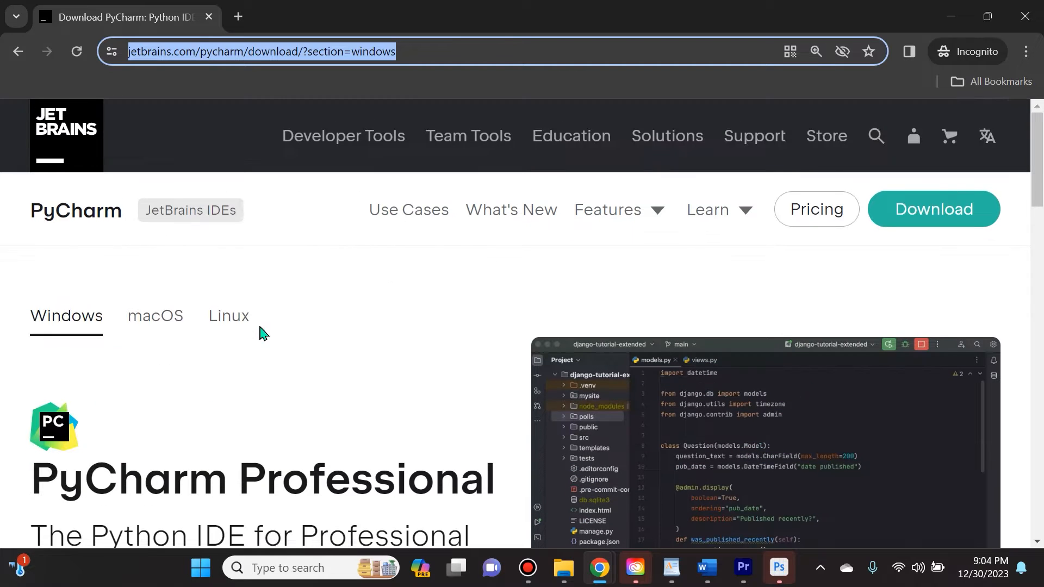
{"action": "mouse_move", "coordinate": [107, 183]}
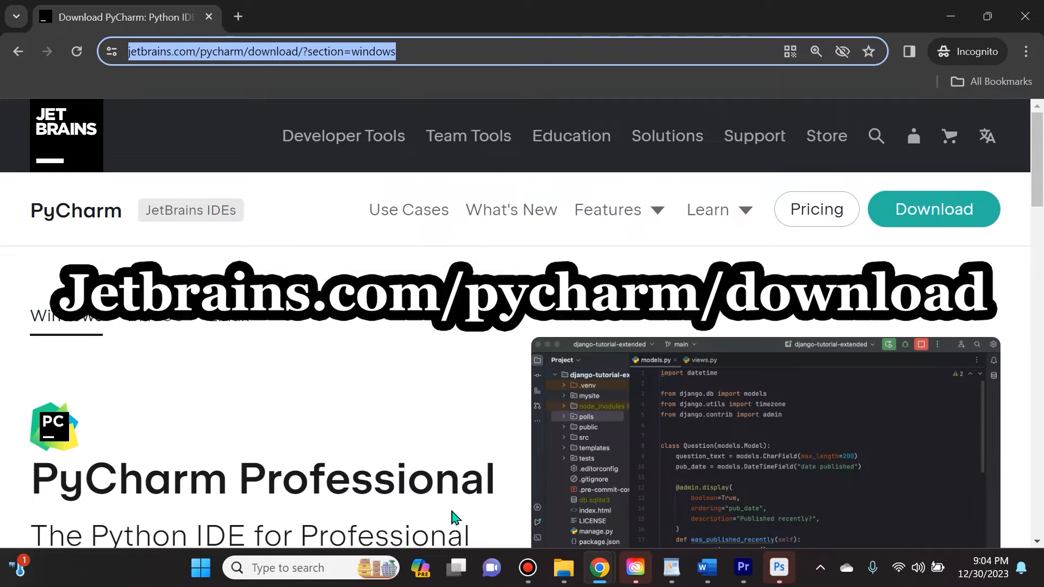
{"action": "left_click", "coordinate": [933, 209]}
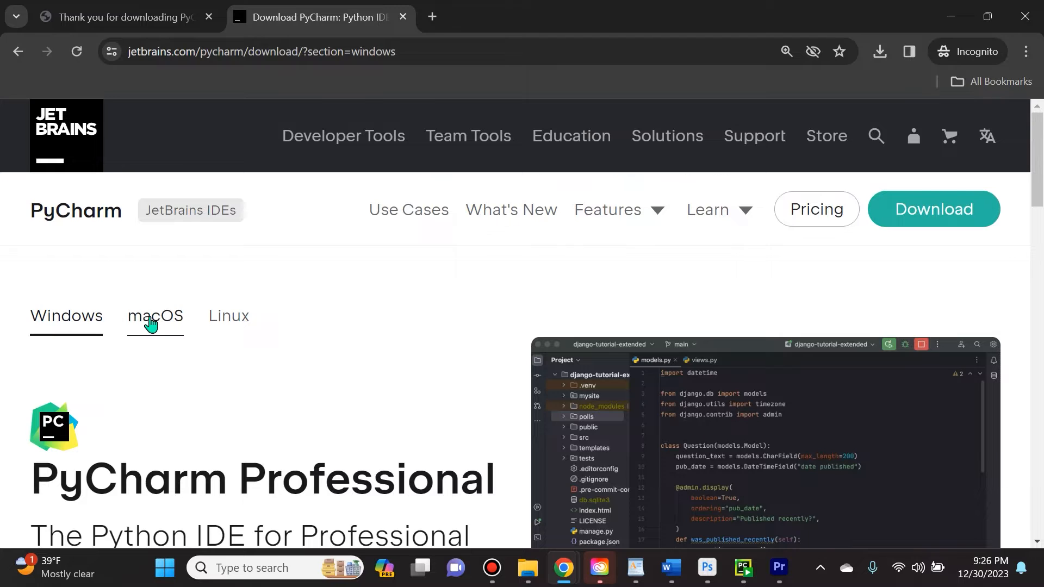
{"action": "mouse_move", "coordinate": [158, 327]}
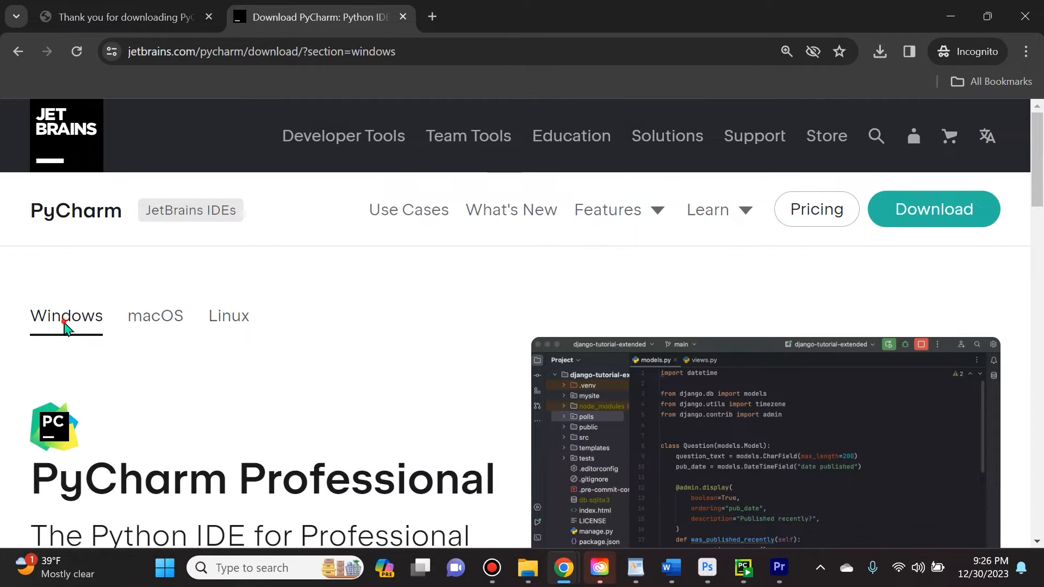
{"action": "left_click", "coordinate": [155, 315]}
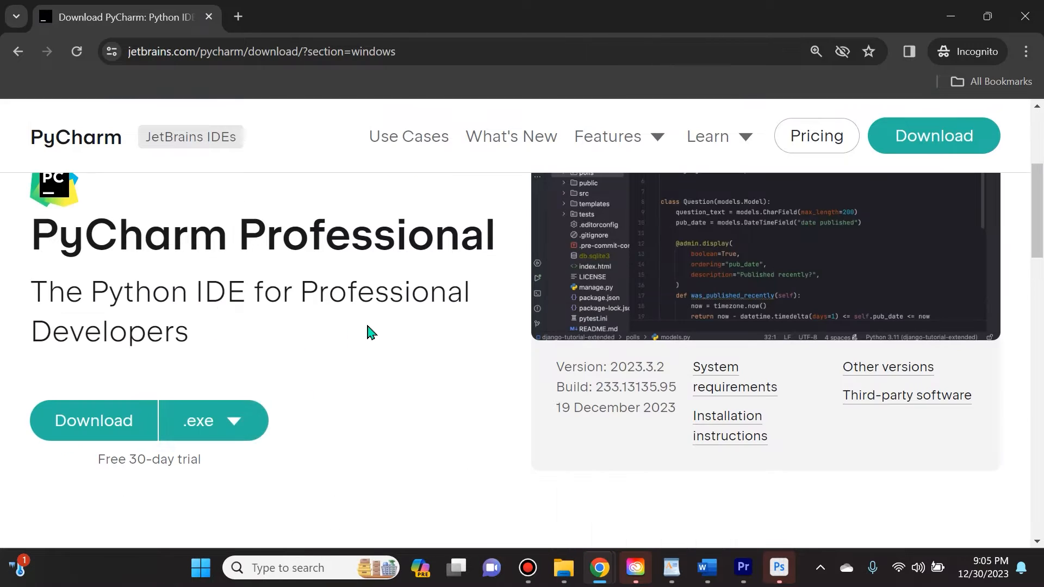
{"action": "mouse_move", "coordinate": [279, 300]}
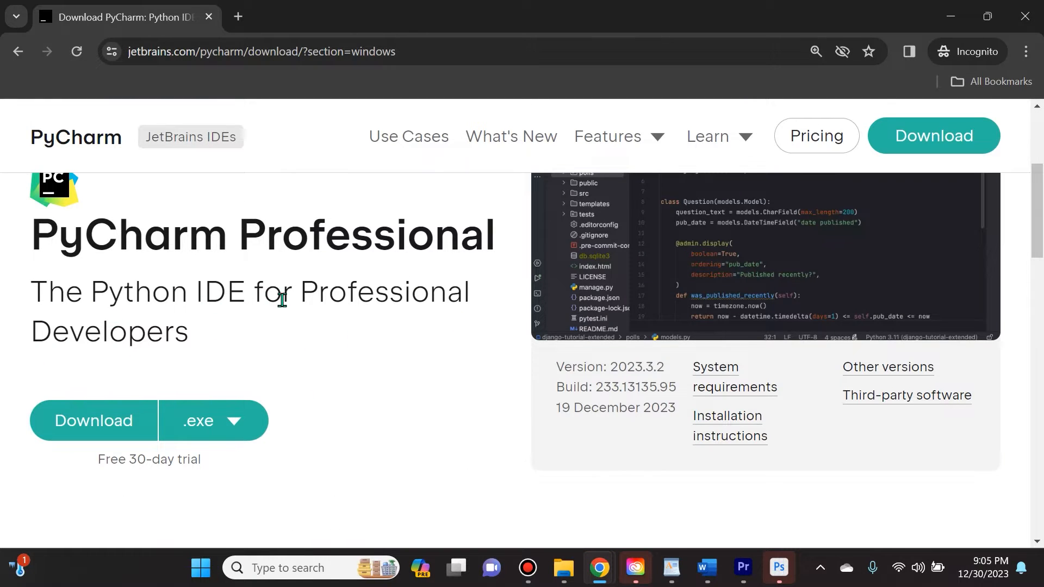
{"action": "mouse_move", "coordinate": [222, 423]}
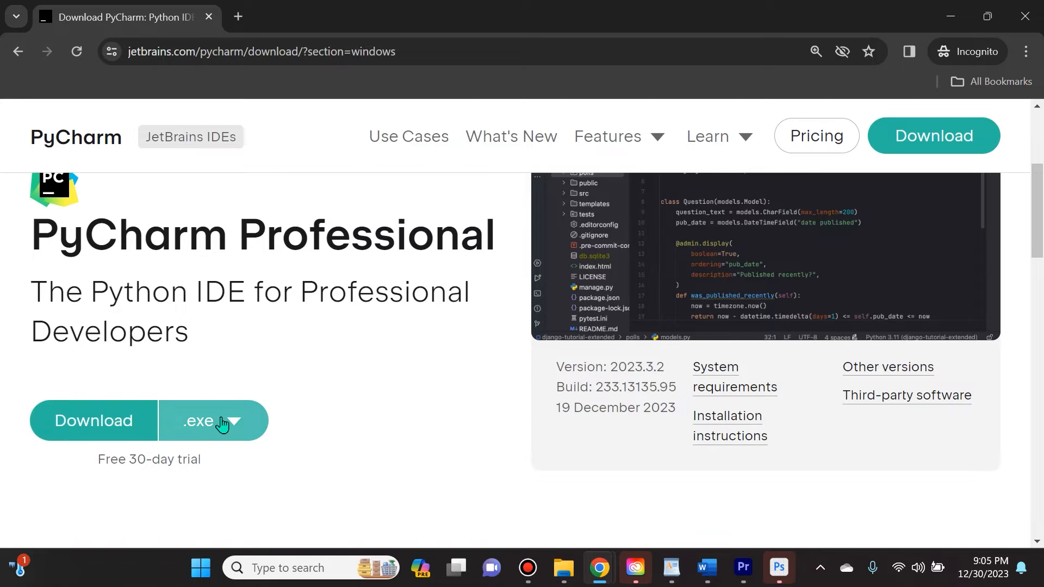
{"action": "scroll", "scroll_direction": "down", "scroll_amount": 3}
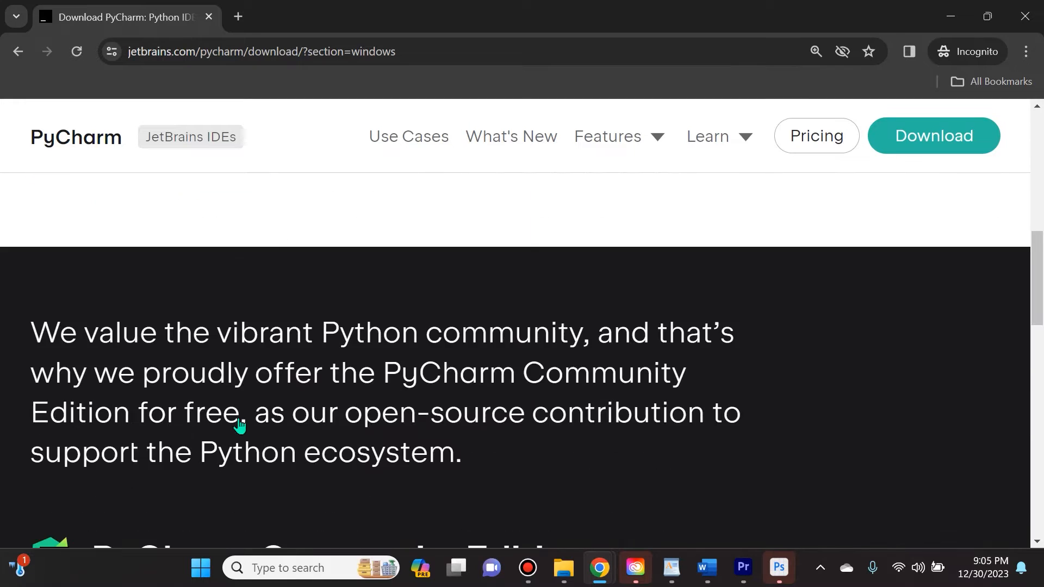
{"action": "scroll", "scroll_direction": "down", "scroll_amount": 3}
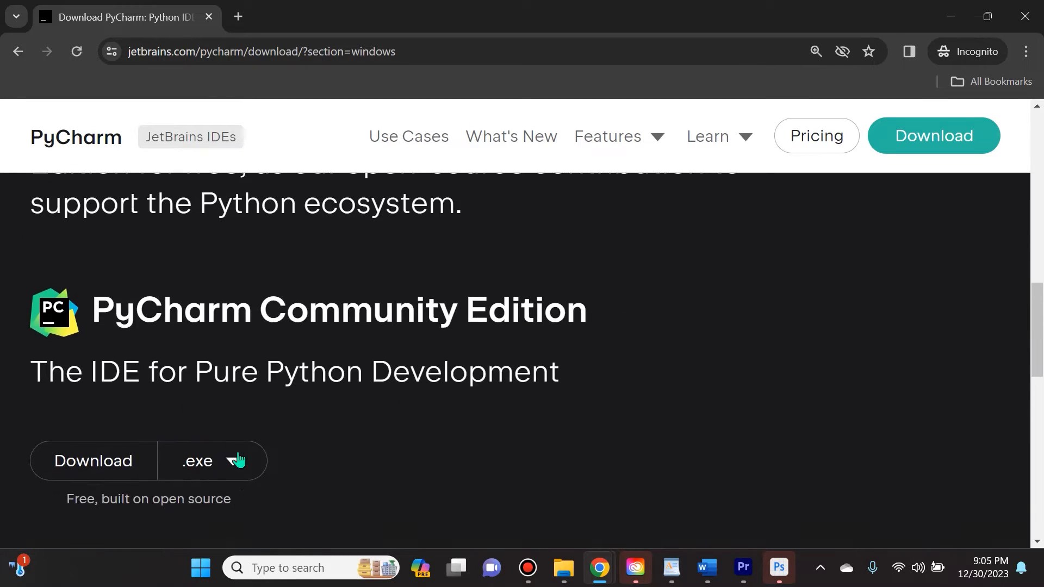
{"action": "mouse_move", "coordinate": [210, 423]}
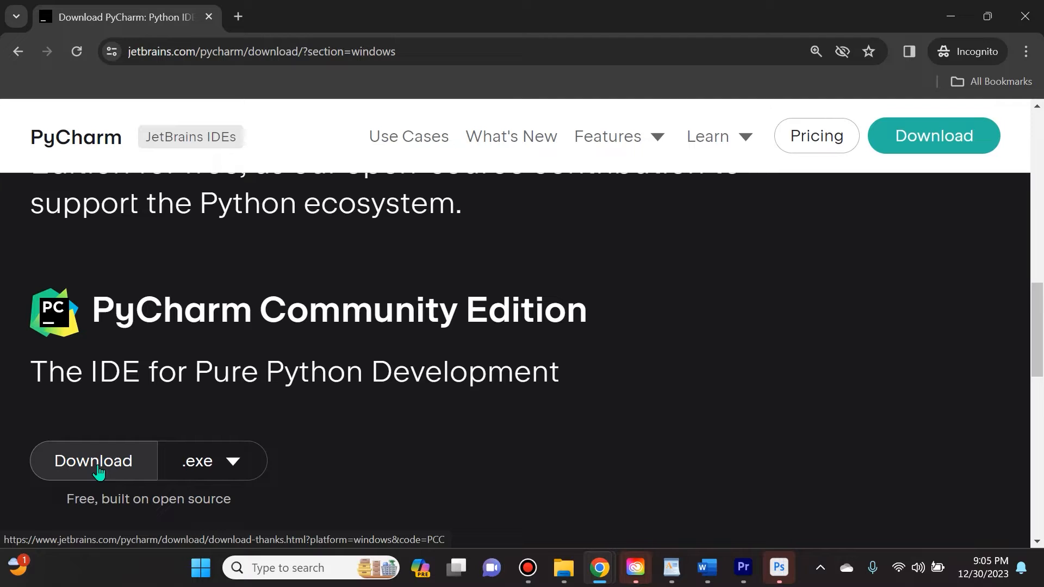
Step: Download the Community Edition 2023.3.2 installer and save it into the Downloads folder
{"action": "left_click", "coordinate": [93, 461]}
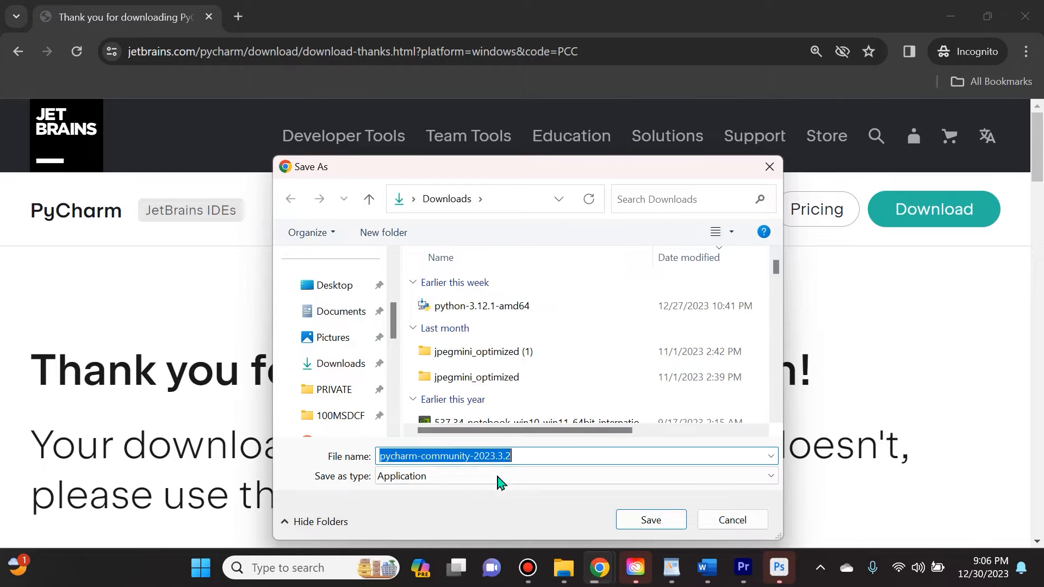
{"action": "left_click", "coordinate": [340, 363]}
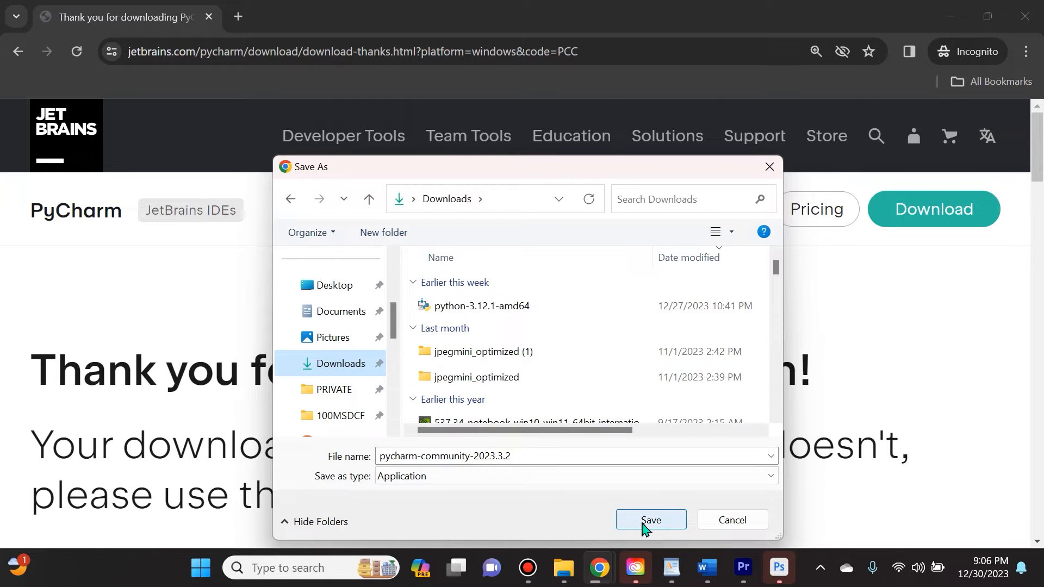
{"action": "left_click", "coordinate": [651, 519]}
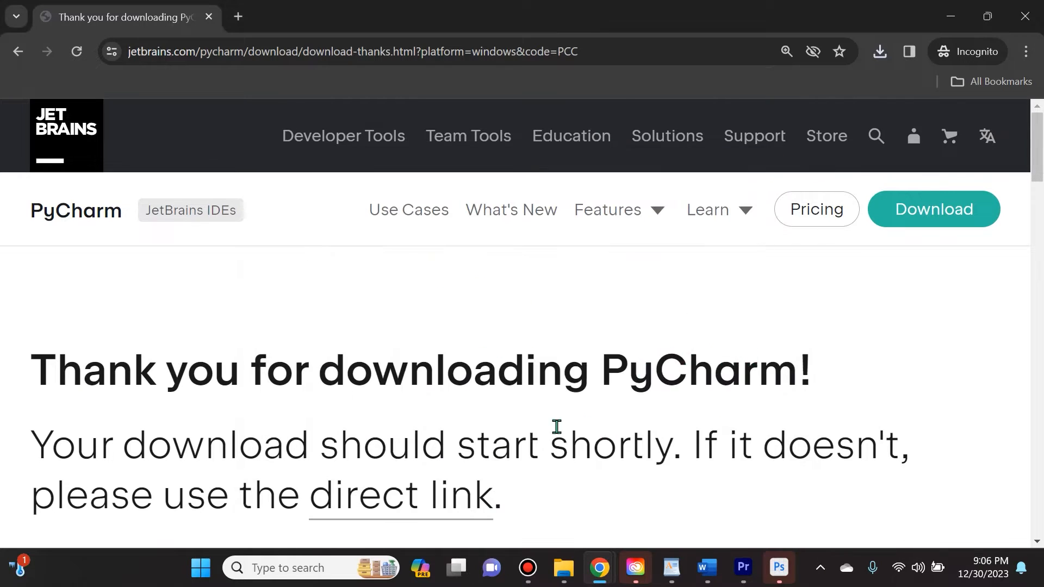
Step: Run the downloaded PyCharm installer from Chrome's downloads bubble
{"action": "left_click", "coordinate": [878, 52]}
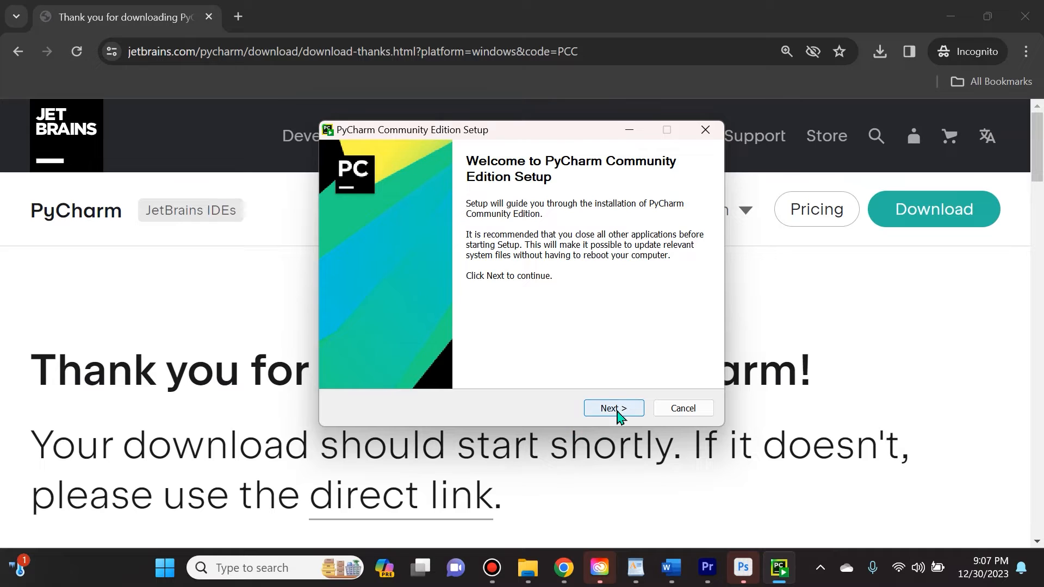
Step: Move past the setup welcome page to the install location step
{"action": "left_click", "coordinate": [612, 408]}
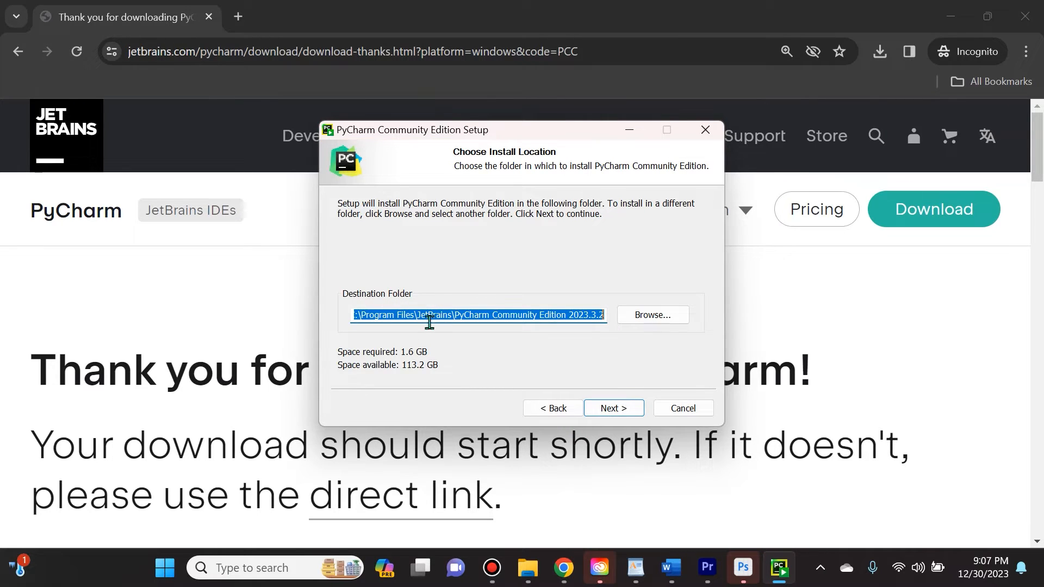
{"action": "mouse_move", "coordinate": [555, 365]}
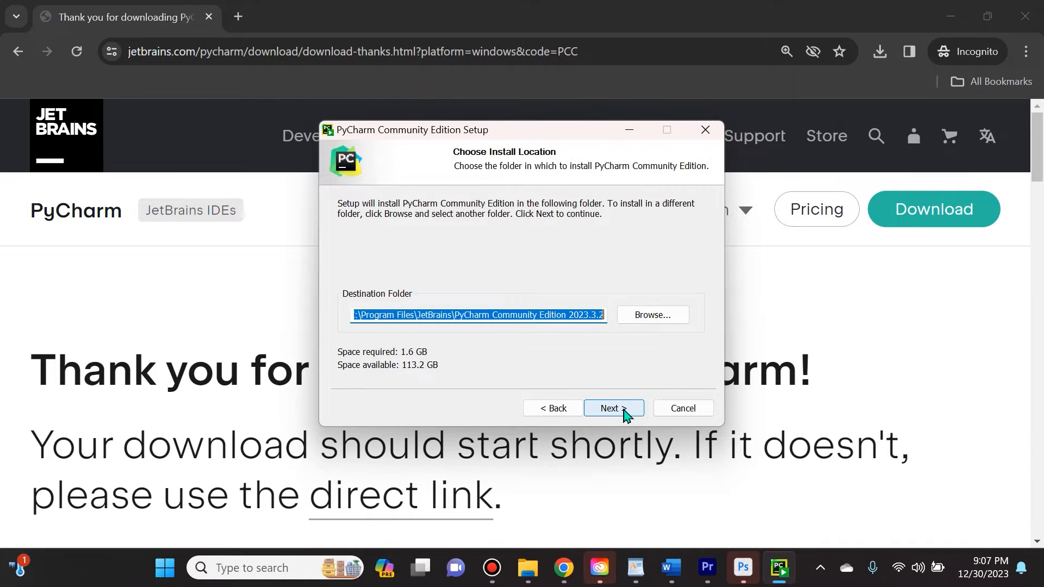
Step: Keep the default folder and enable desktop shortcut, PATH, Open Folder as Project, and .py association
{"action": "left_click", "coordinate": [607, 408]}
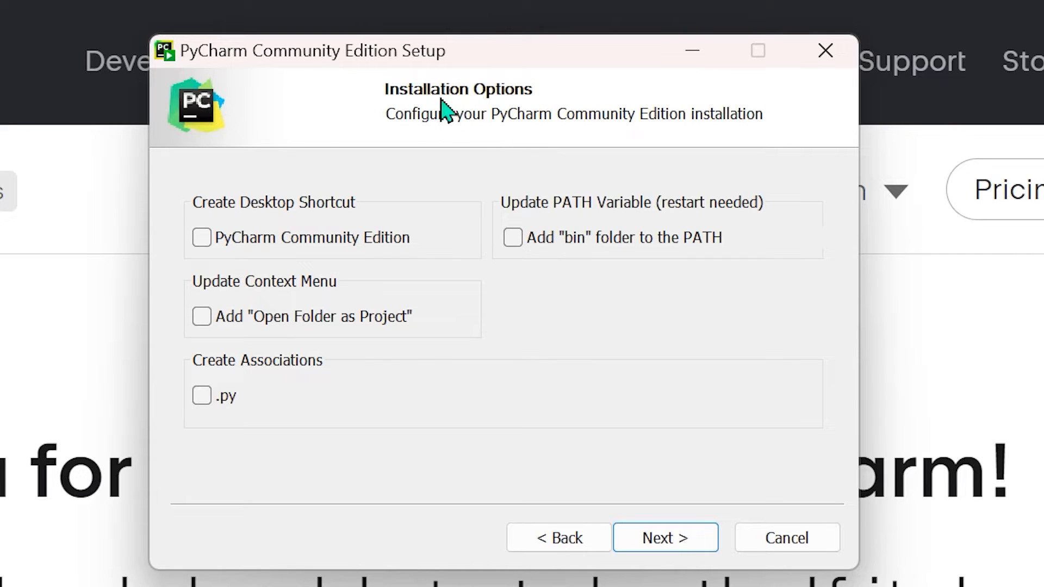
{"action": "mouse_move", "coordinate": [489, 210]}
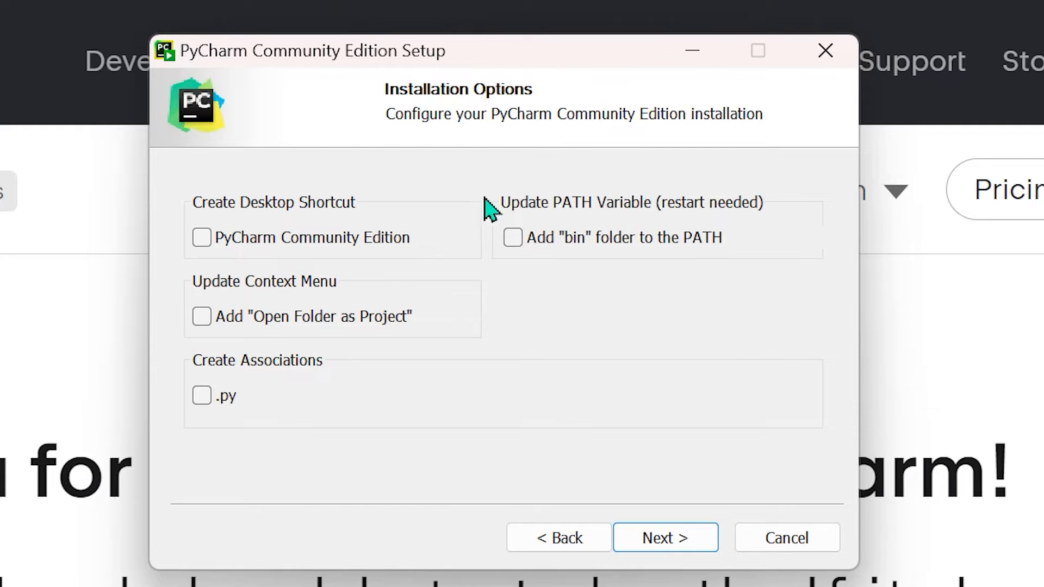
{"action": "mouse_move", "coordinate": [206, 222]}
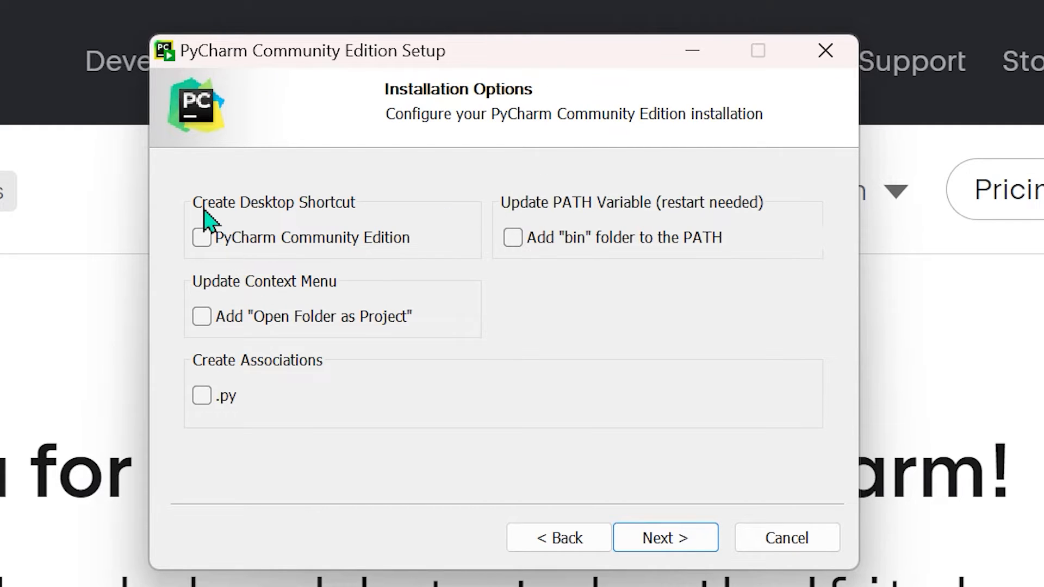
{"action": "mouse_move", "coordinate": [347, 218]}
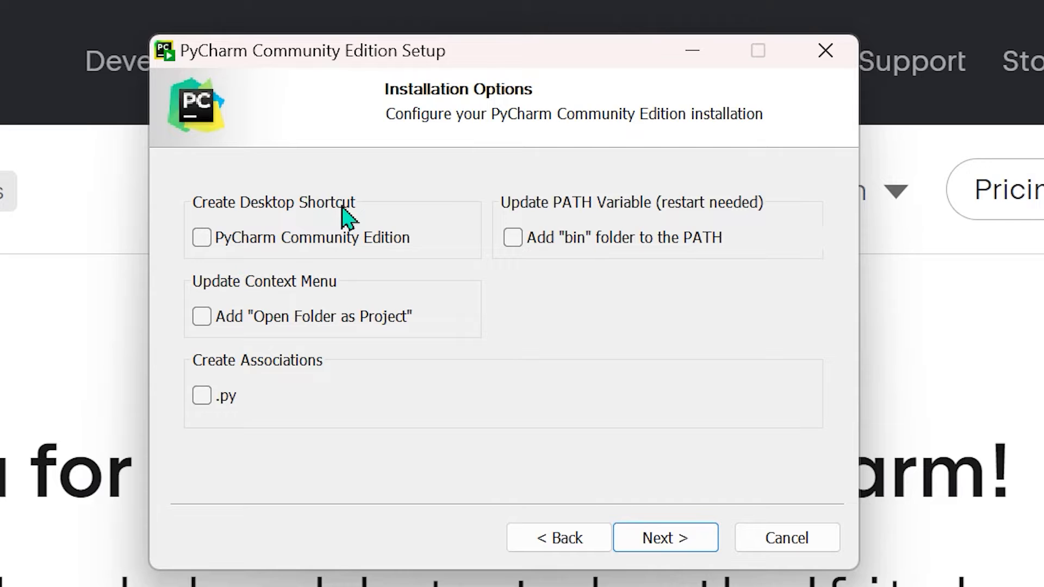
{"action": "mouse_move", "coordinate": [255, 264]}
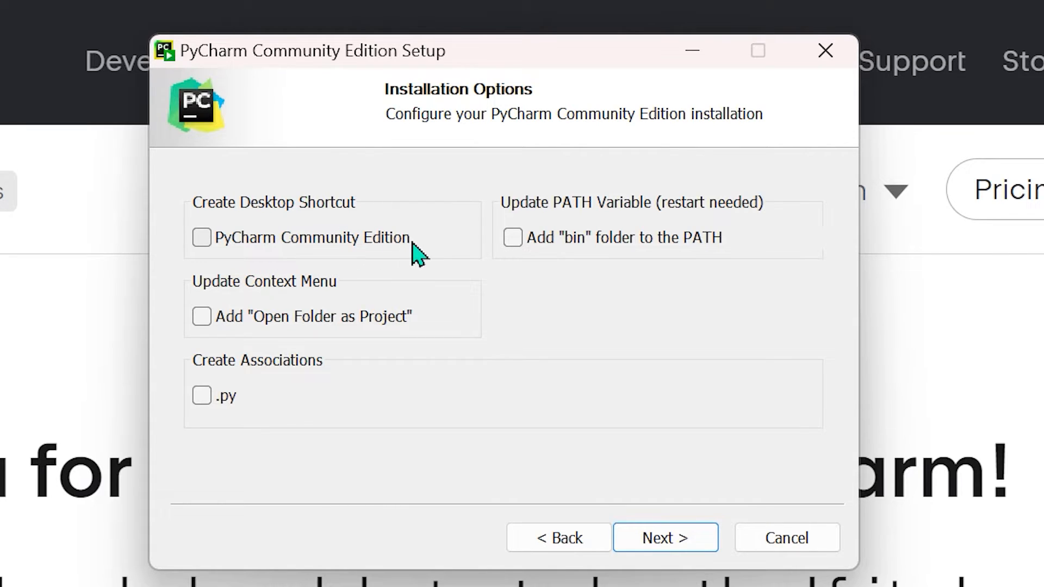
{"action": "left_click", "coordinate": [201, 237]}
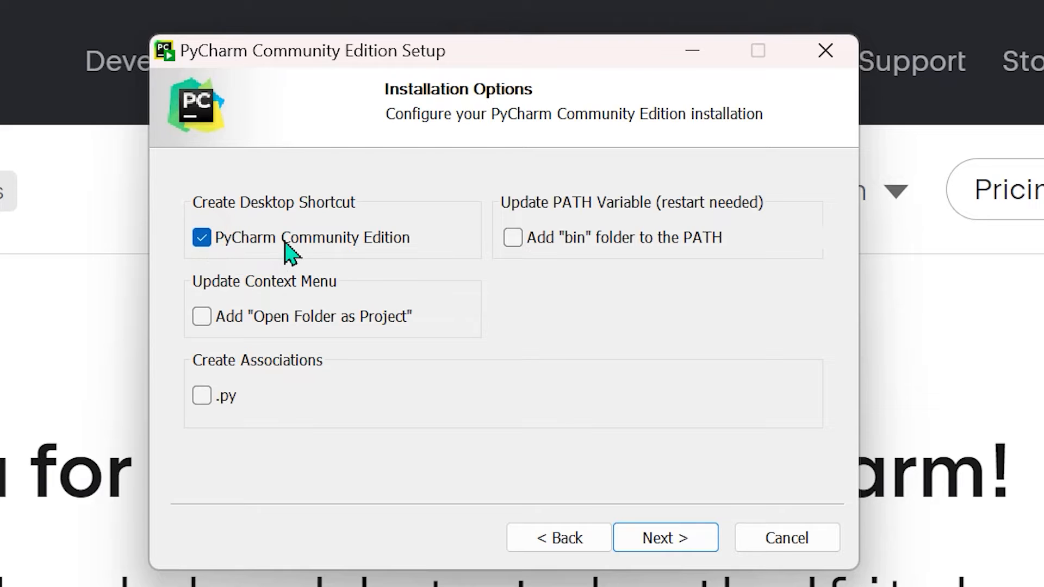
{"action": "mouse_move", "coordinate": [390, 260]}
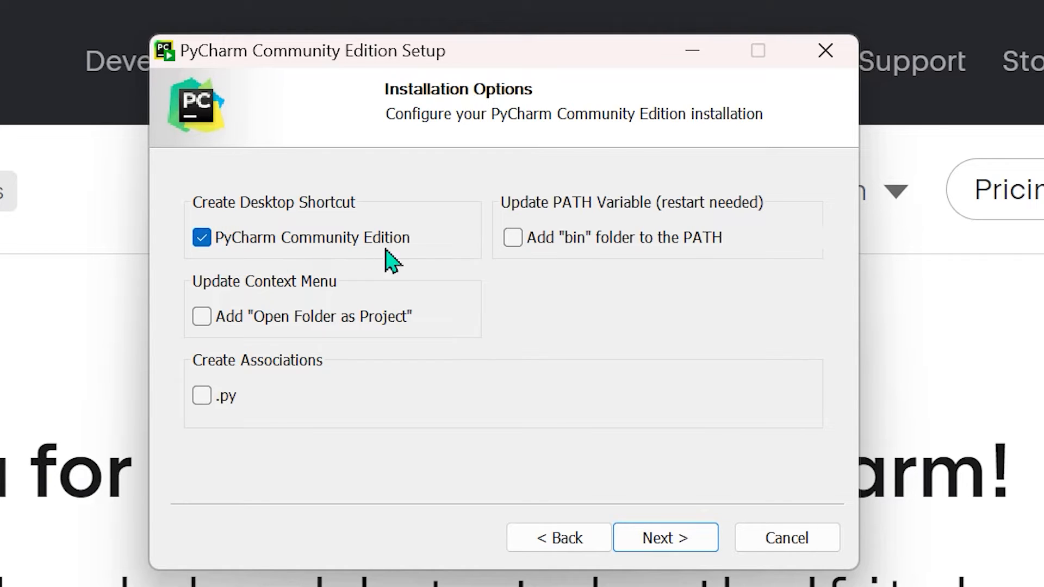
{"action": "mouse_move", "coordinate": [410, 258]}
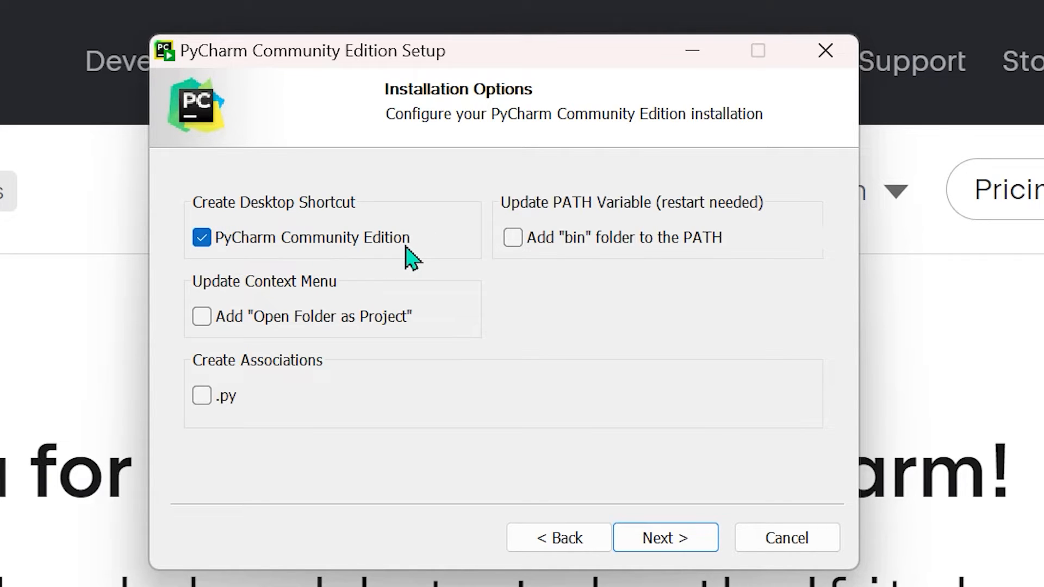
{"action": "mouse_move", "coordinate": [679, 229]}
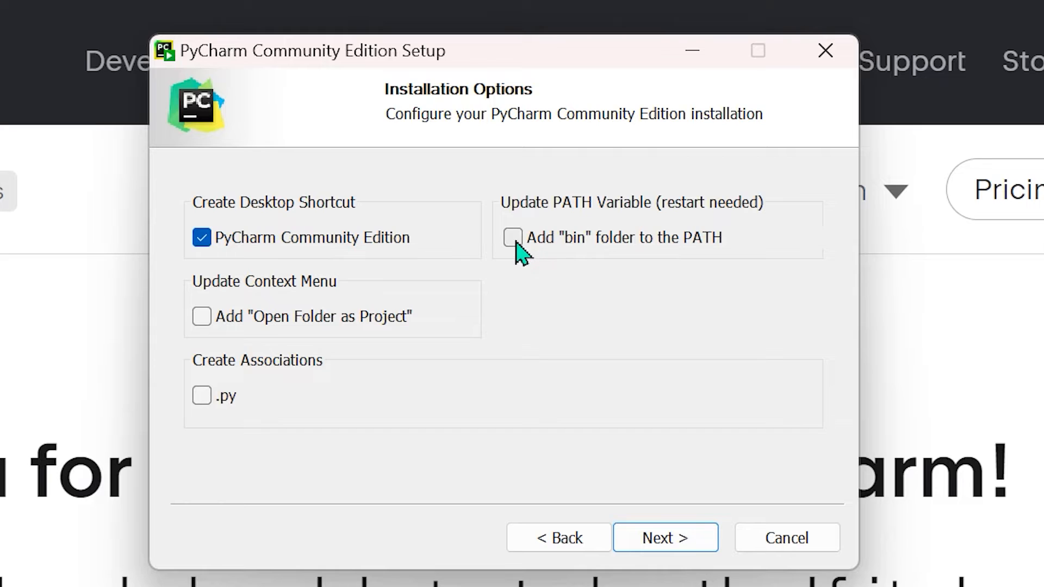
{"action": "mouse_move", "coordinate": [700, 260]}
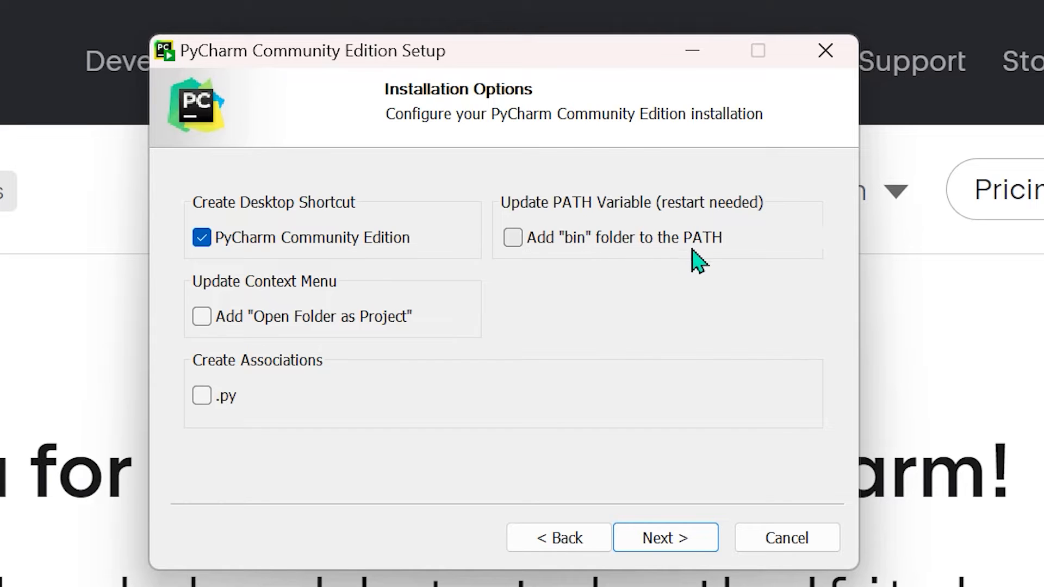
{"action": "mouse_move", "coordinate": [552, 272]}
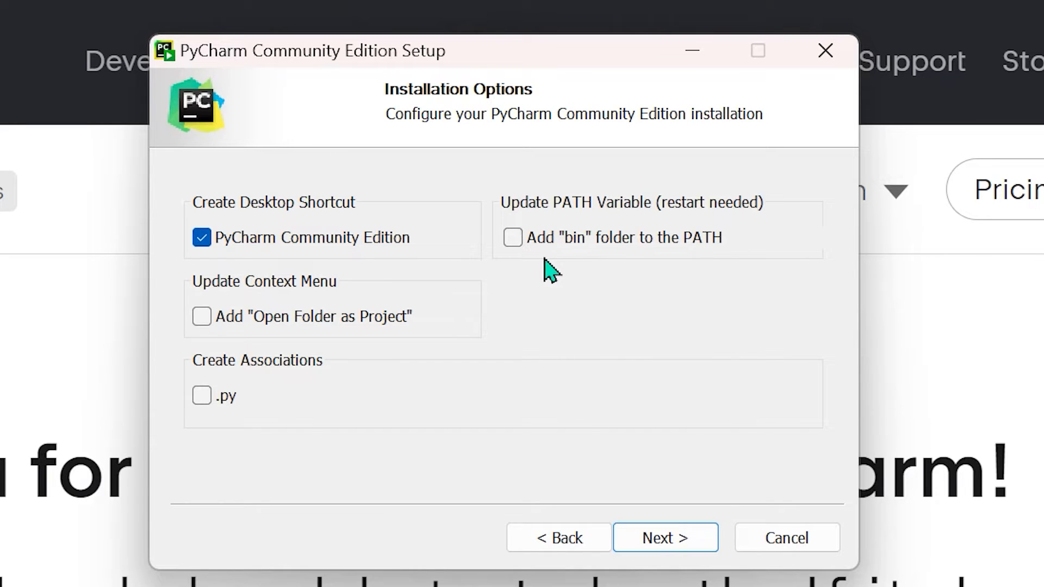
{"action": "mouse_move", "coordinate": [510, 398]}
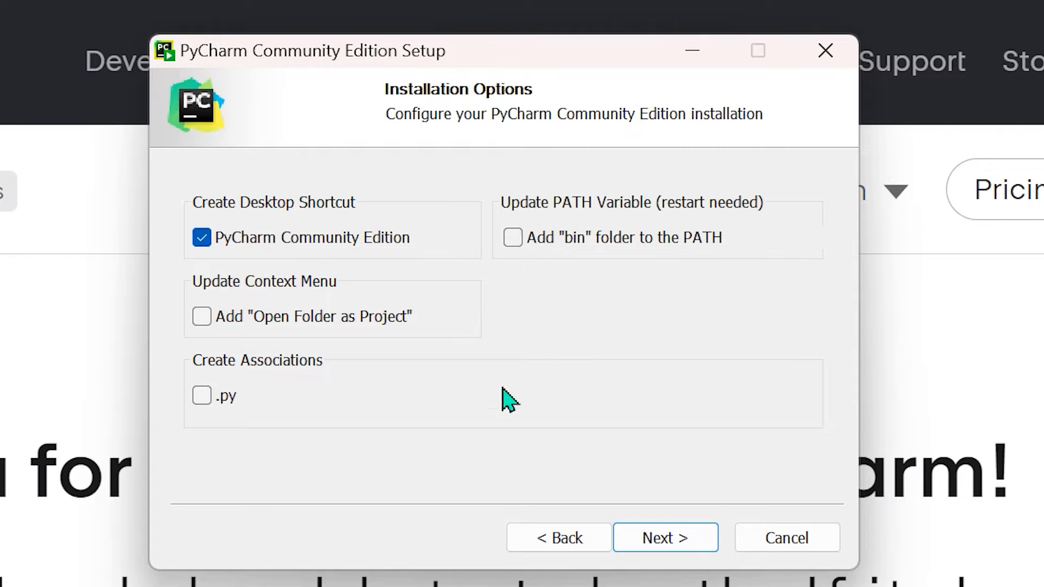
{"action": "mouse_move", "coordinate": [583, 317]}
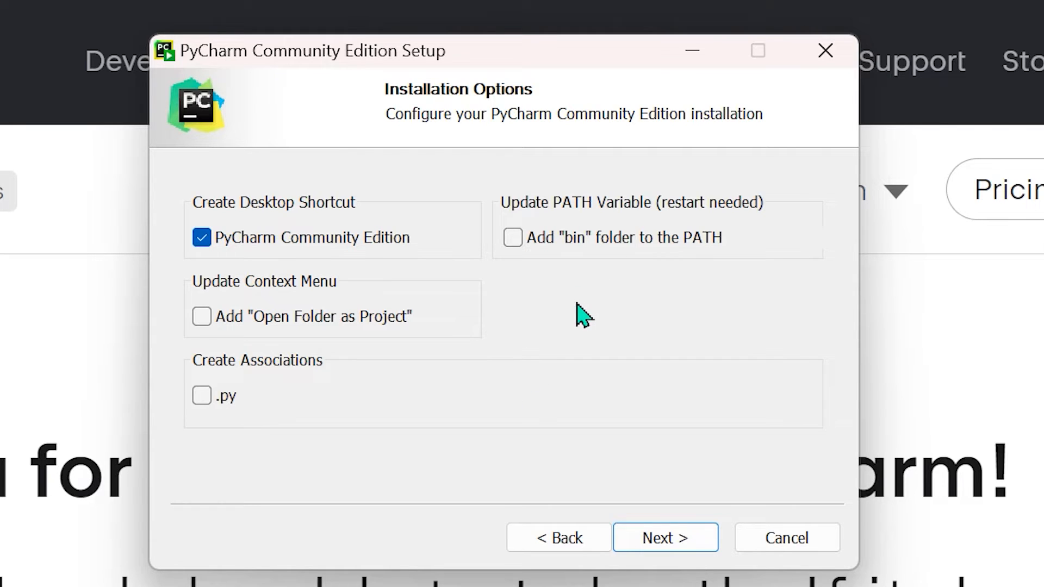
{"action": "mouse_move", "coordinate": [659, 316]}
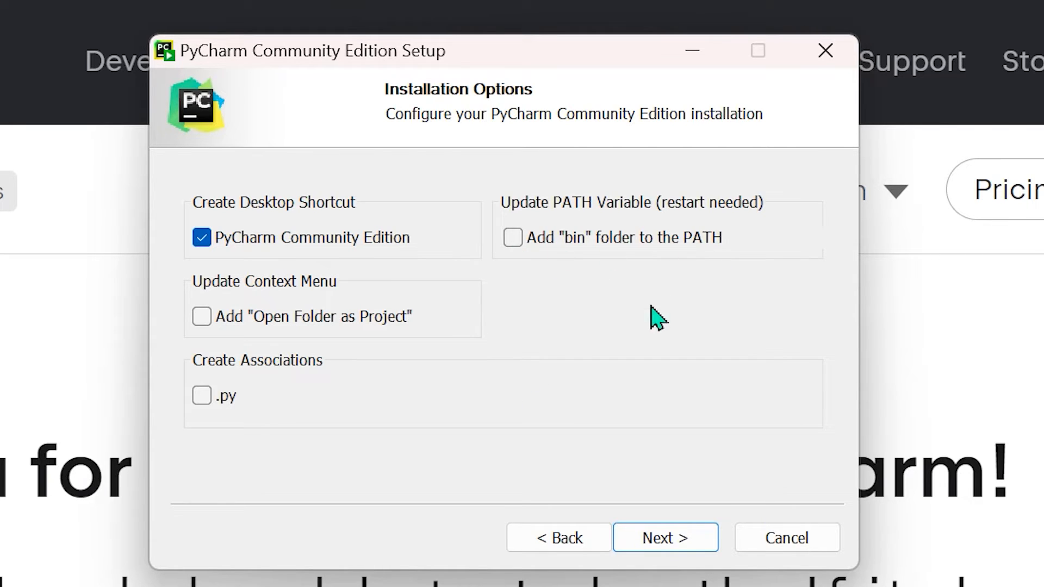
{"action": "mouse_move", "coordinate": [512, 237]}
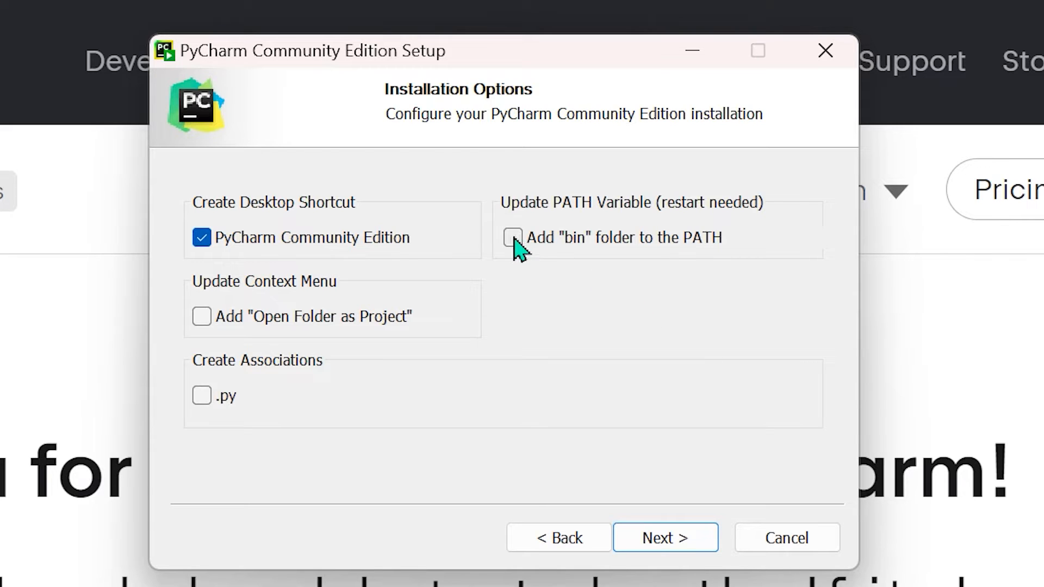
{"action": "left_click", "coordinate": [513, 238]}
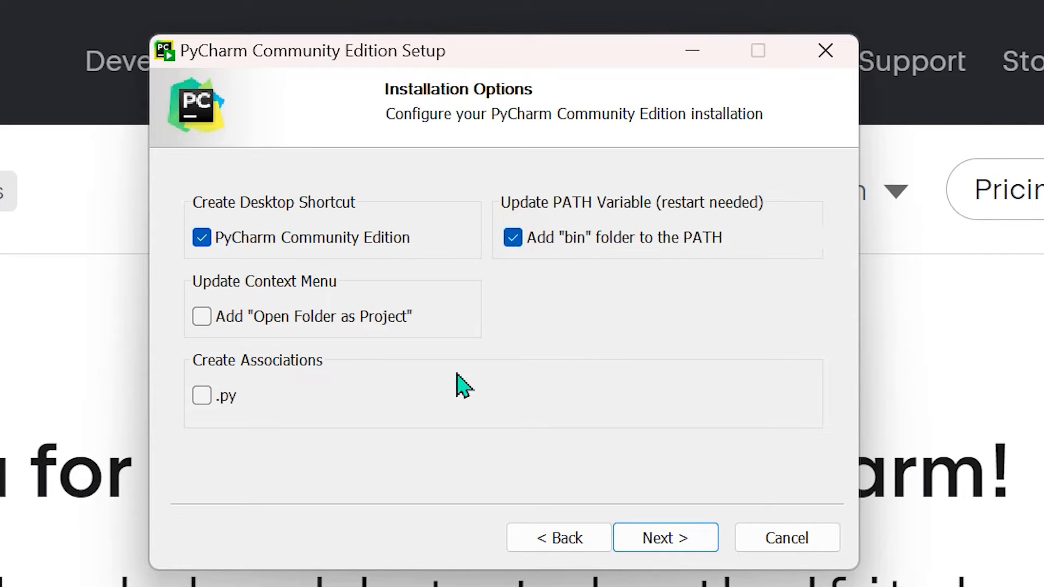
{"action": "mouse_move", "coordinate": [240, 312]}
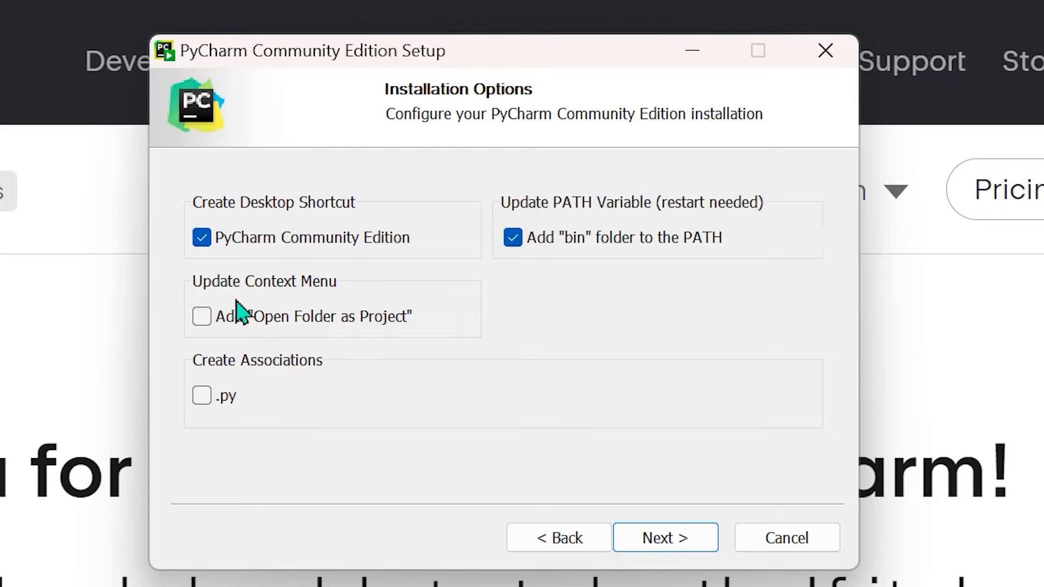
{"action": "mouse_move", "coordinate": [252, 342]}
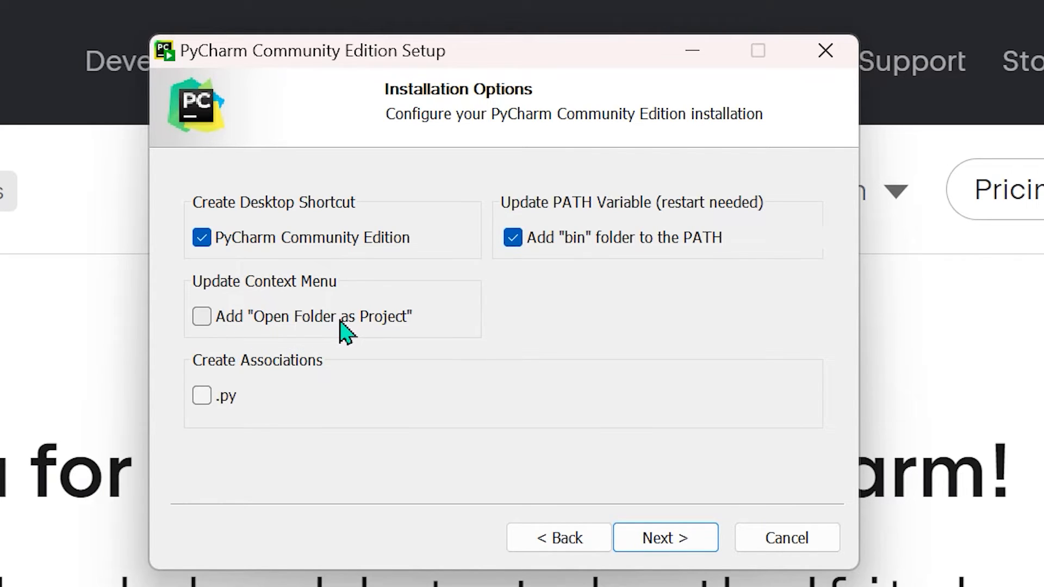
{"action": "mouse_move", "coordinate": [423, 344]}
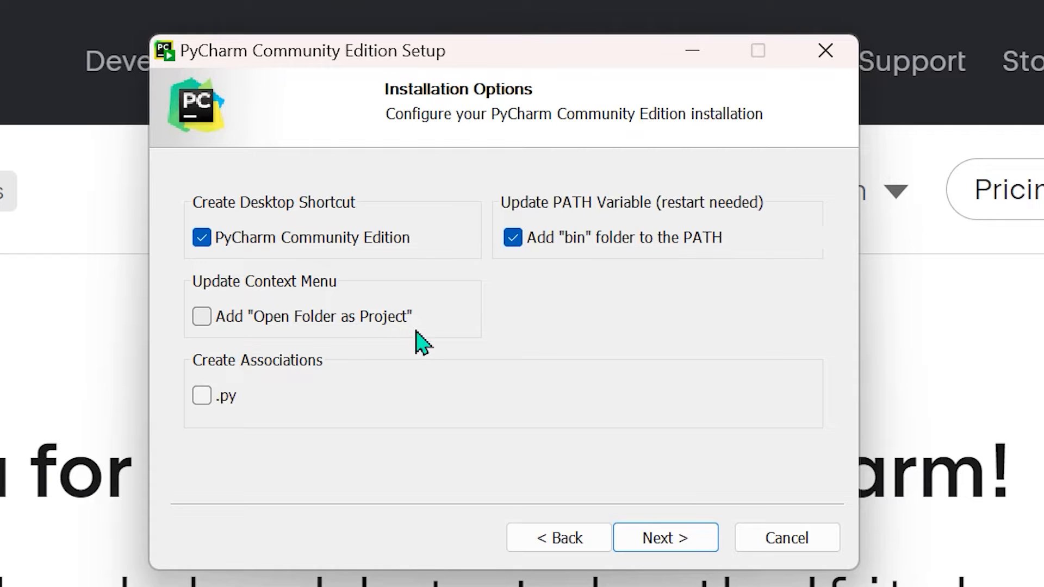
{"action": "mouse_move", "coordinate": [321, 362]}
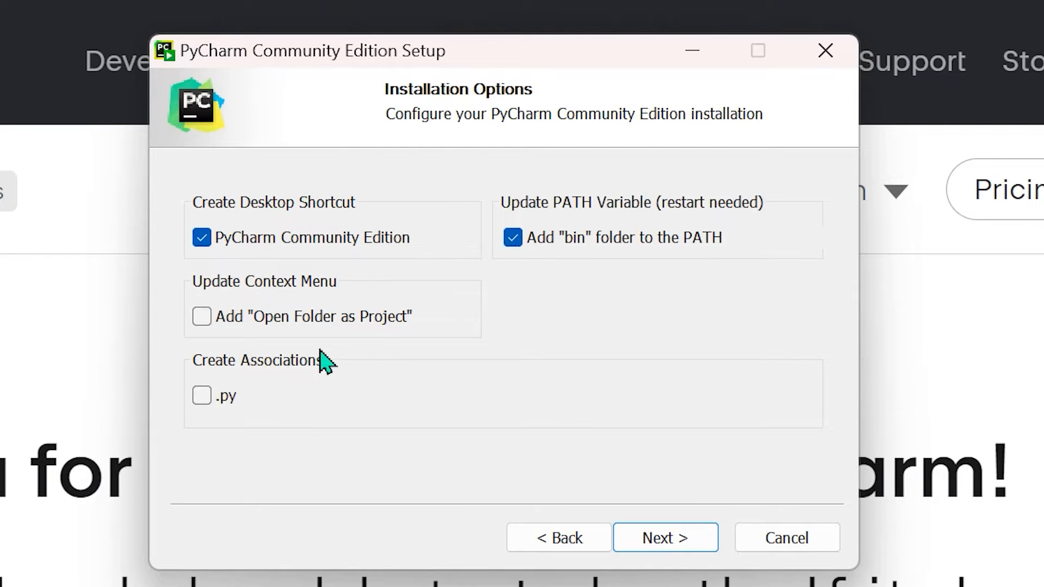
{"action": "mouse_move", "coordinate": [324, 303]}
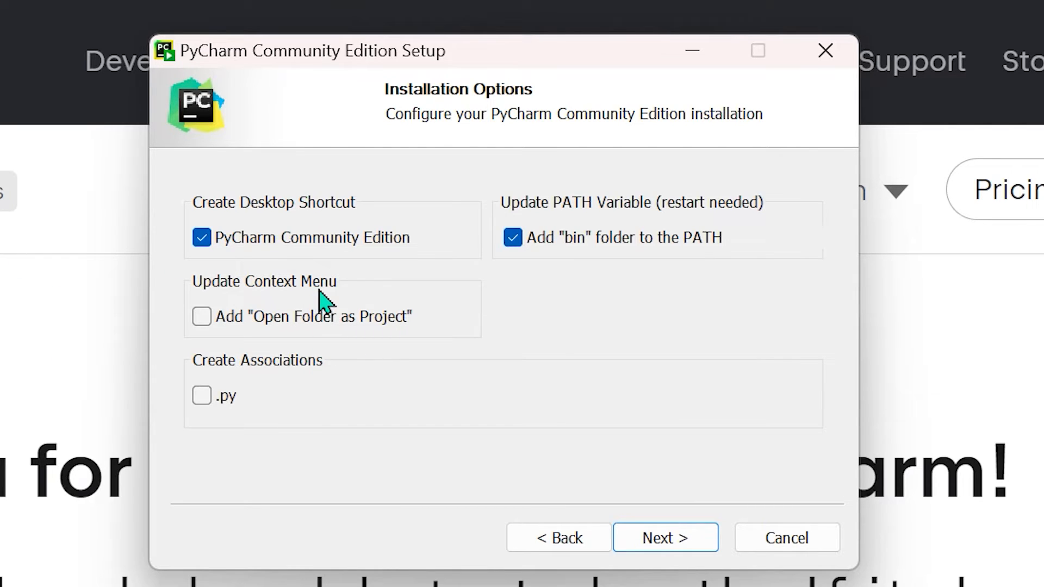
{"action": "mouse_move", "coordinate": [309, 339]}
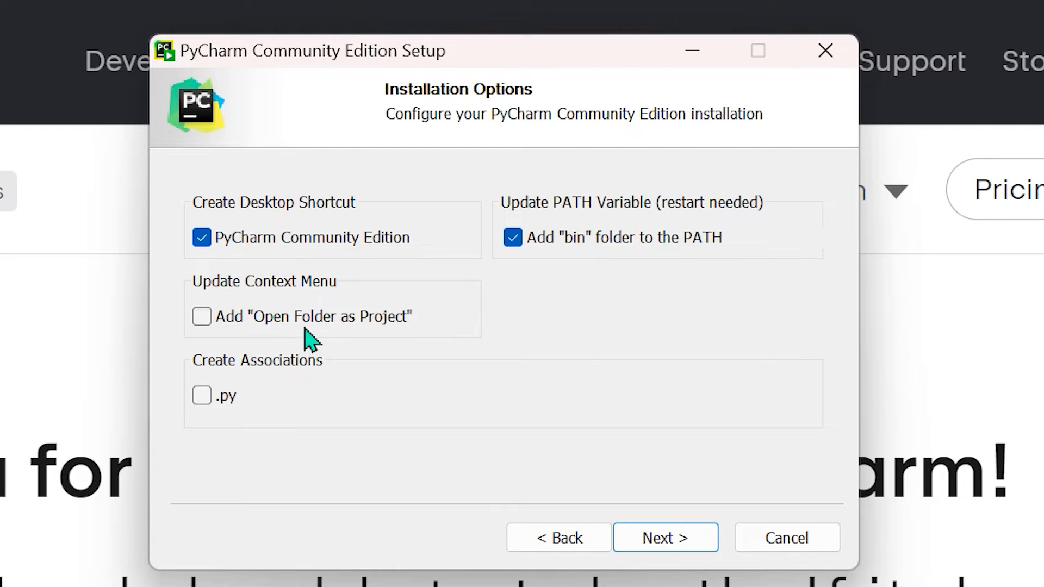
{"action": "mouse_move", "coordinate": [409, 331]}
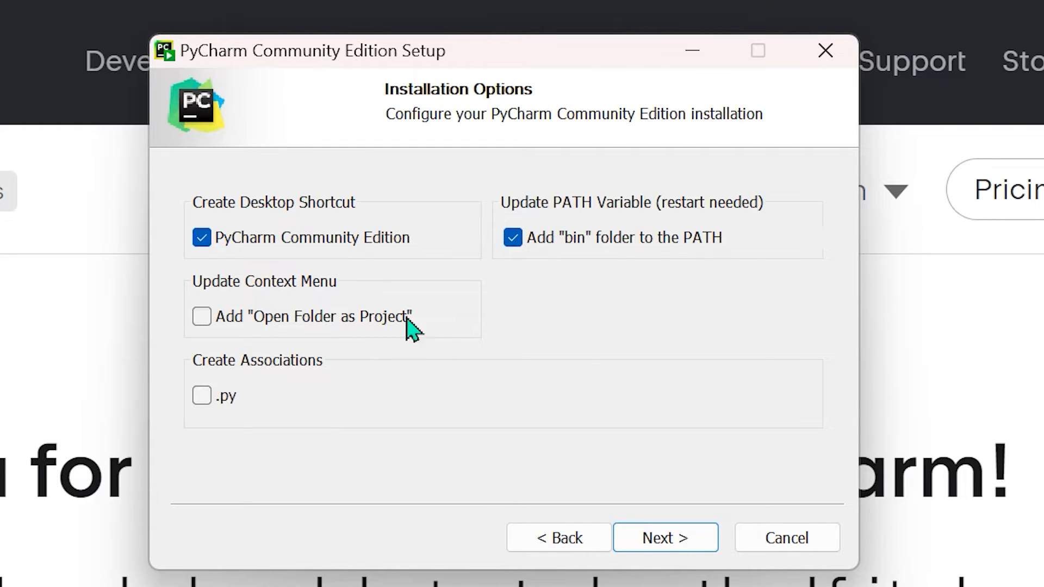
{"action": "left_click", "coordinate": [201, 316]}
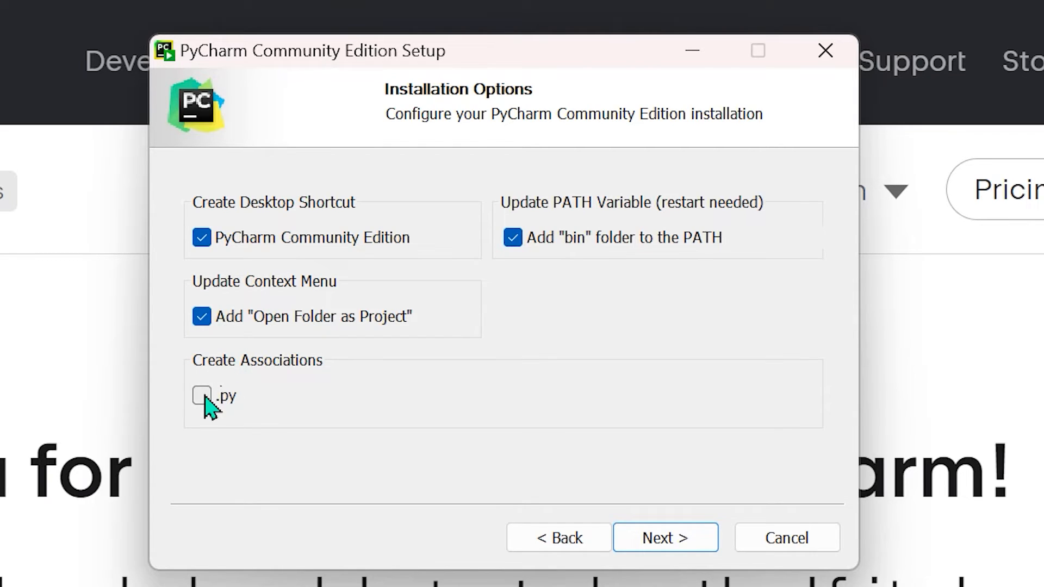
{"action": "left_click", "coordinate": [200, 396]}
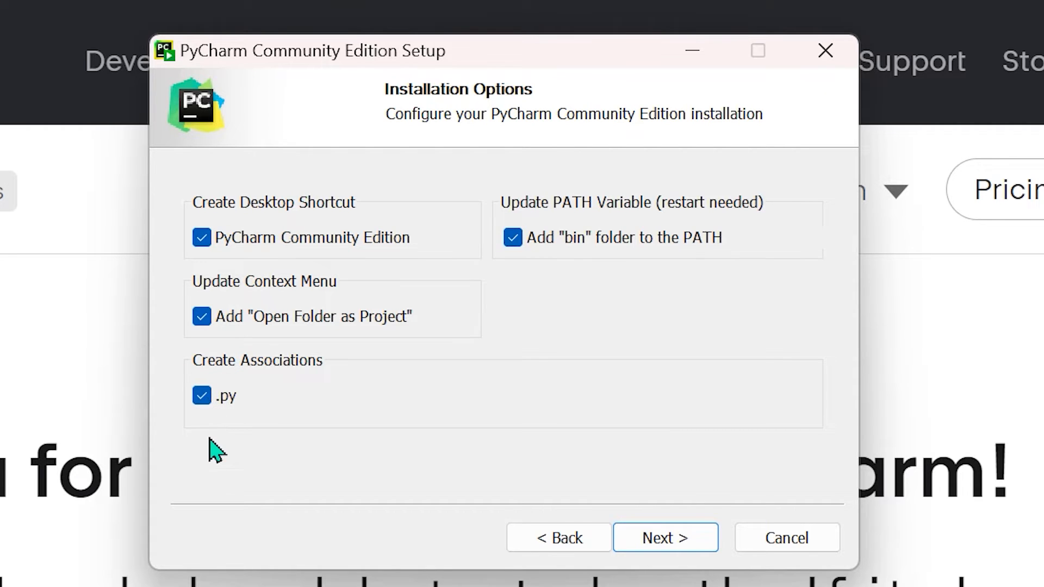
{"action": "mouse_move", "coordinate": [131, 498]}
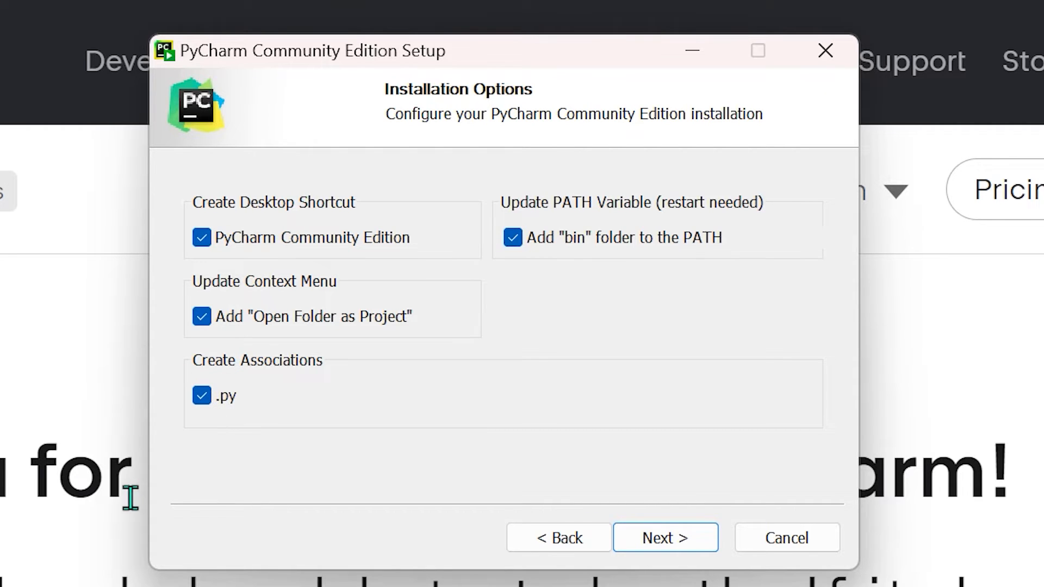
{"action": "mouse_move", "coordinate": [311, 472]}
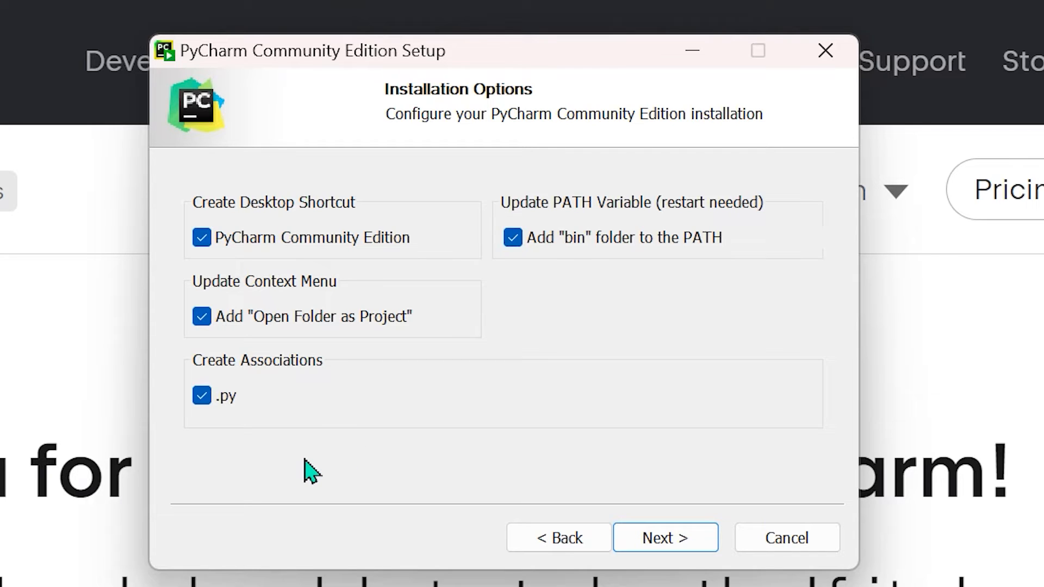
{"action": "mouse_move", "coordinate": [377, 459]}
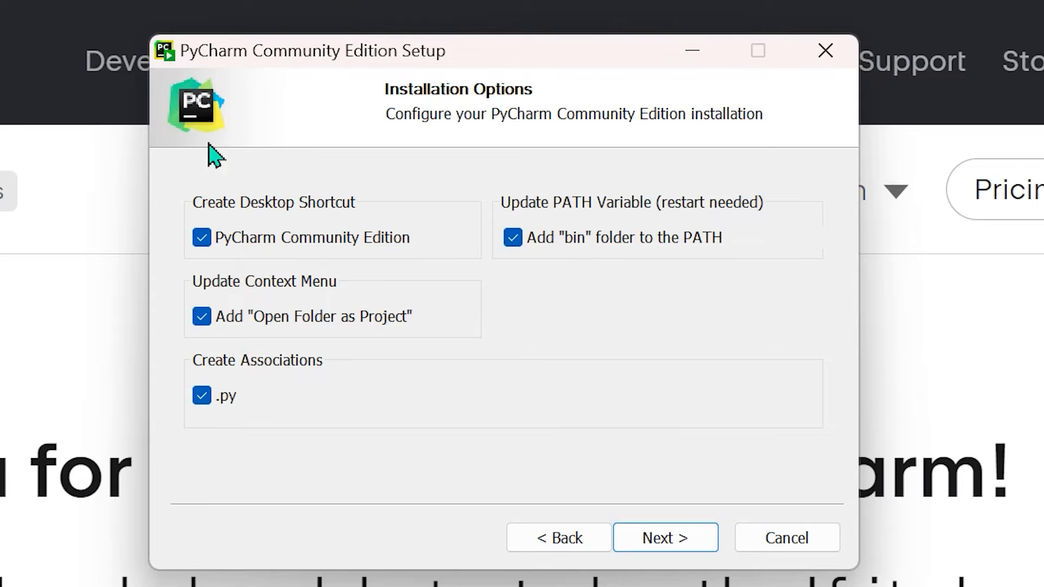
{"action": "mouse_move", "coordinate": [394, 296]}
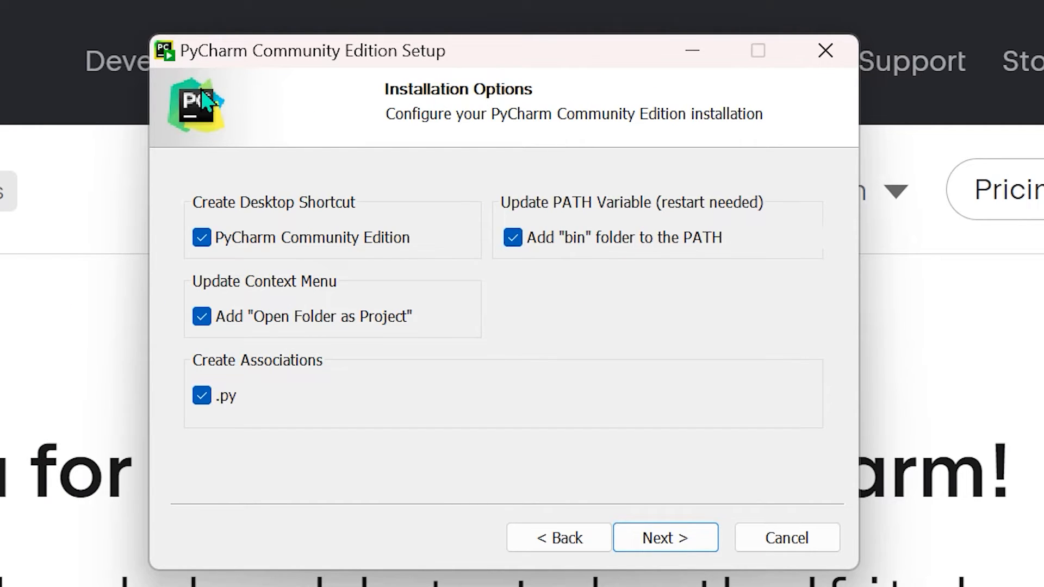
{"action": "mouse_move", "coordinate": [433, 293]}
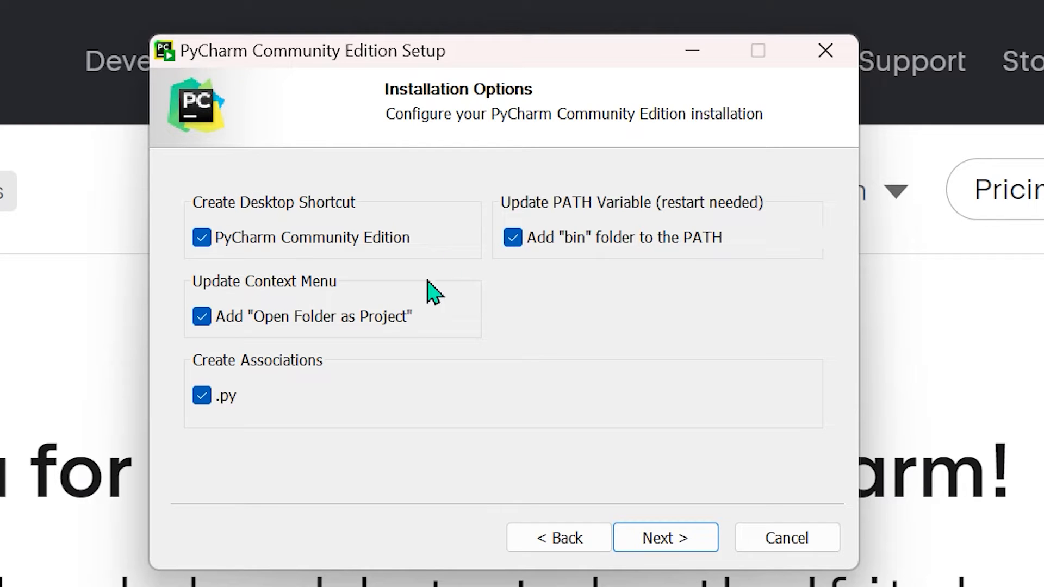
{"action": "mouse_move", "coordinate": [359, 265]}
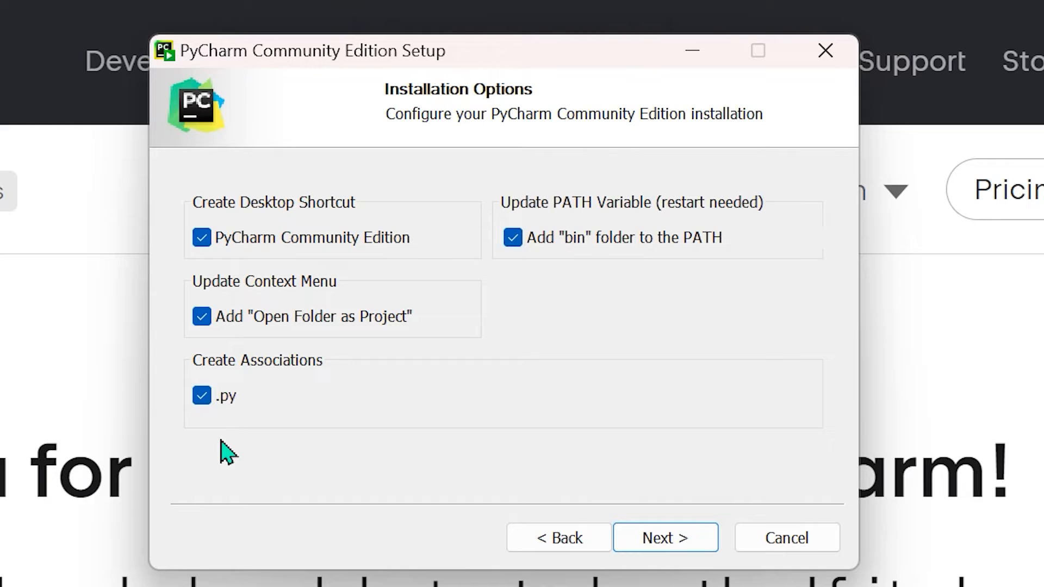
{"action": "mouse_move", "coordinate": [285, 413]}
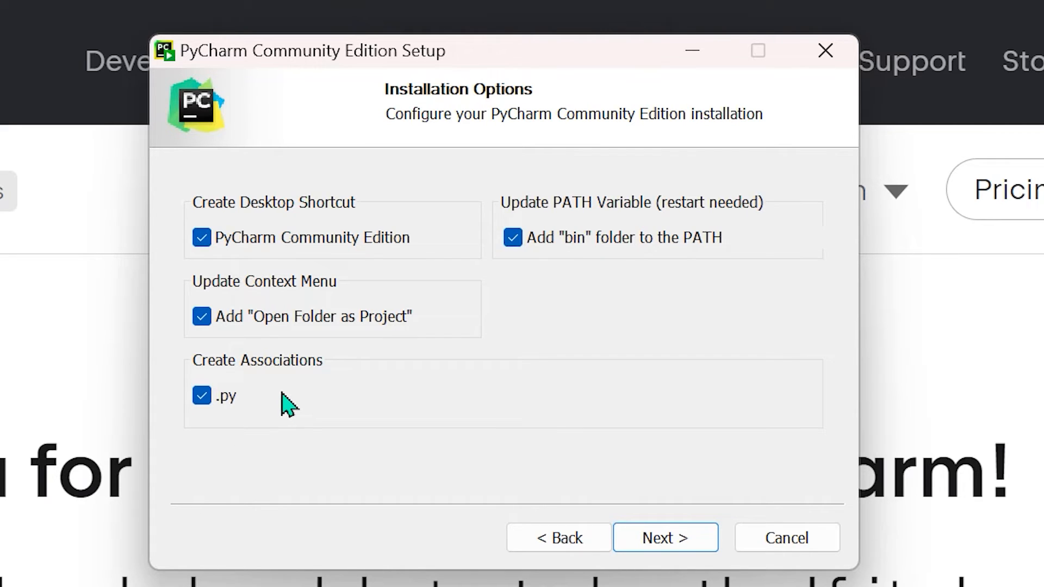
{"action": "mouse_move", "coordinate": [389, 371]}
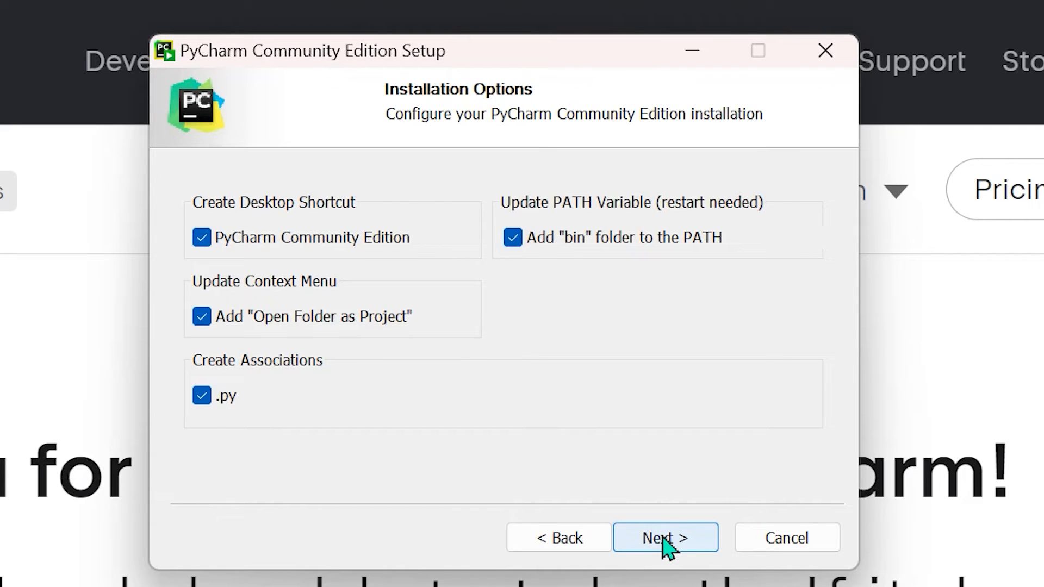
Step: Keep the JetBrains Start Menu folder and start installing
{"action": "left_click", "coordinate": [664, 538]}
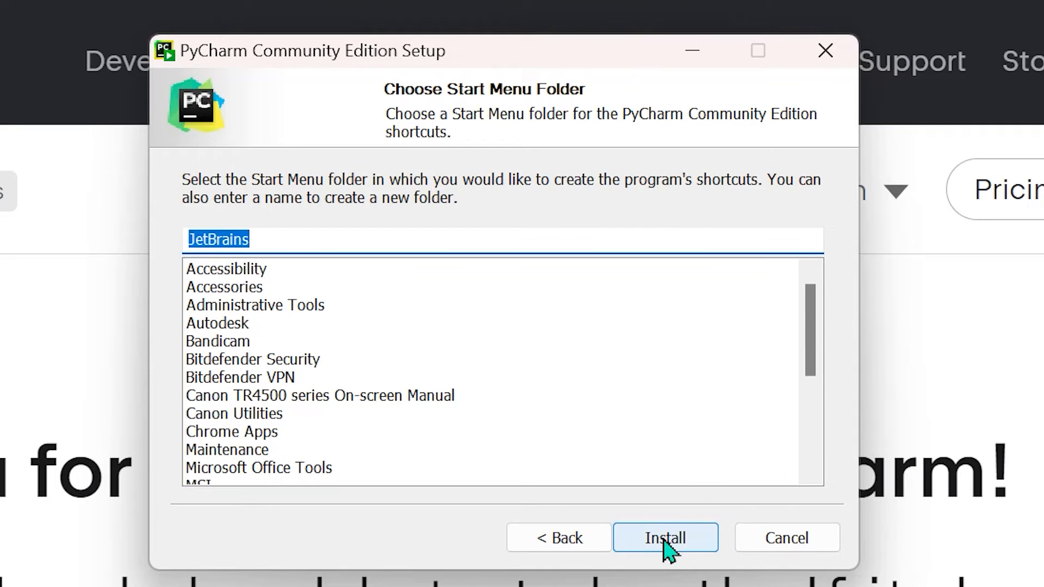
{"action": "left_click", "coordinate": [665, 538]}
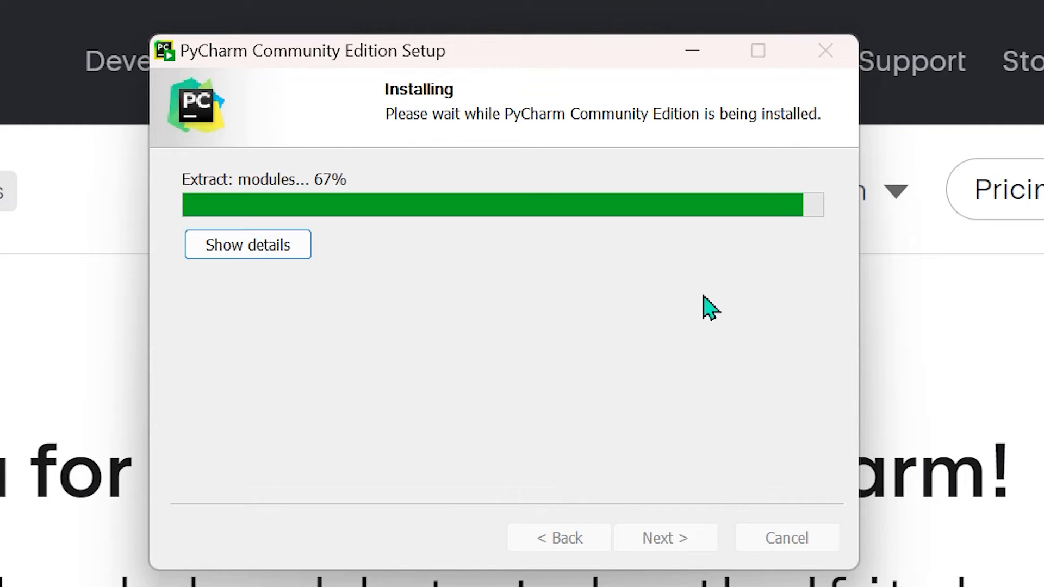
{"action": "mouse_move", "coordinate": [425, 314]}
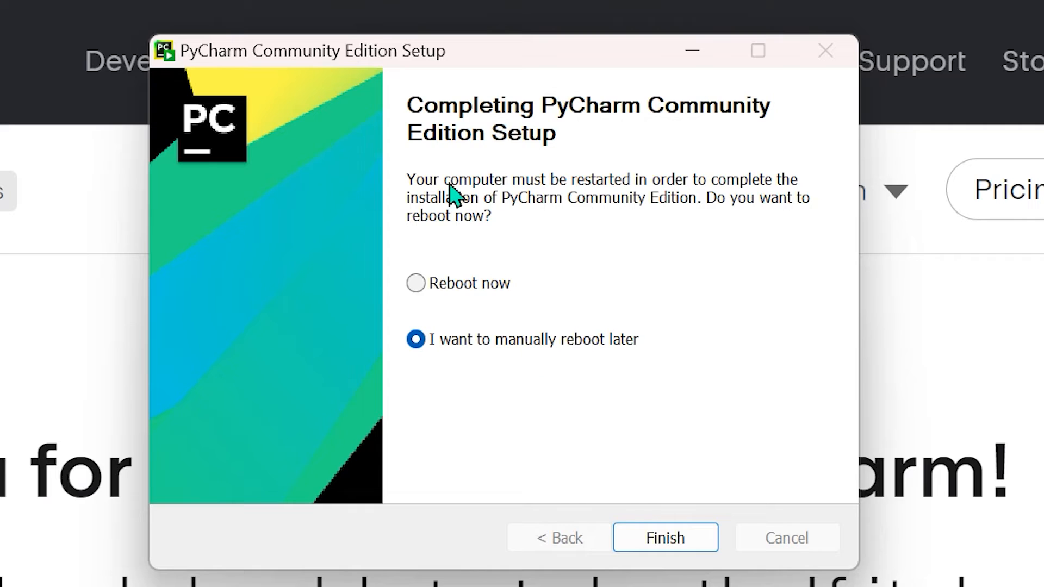
{"action": "mouse_move", "coordinate": [705, 201]}
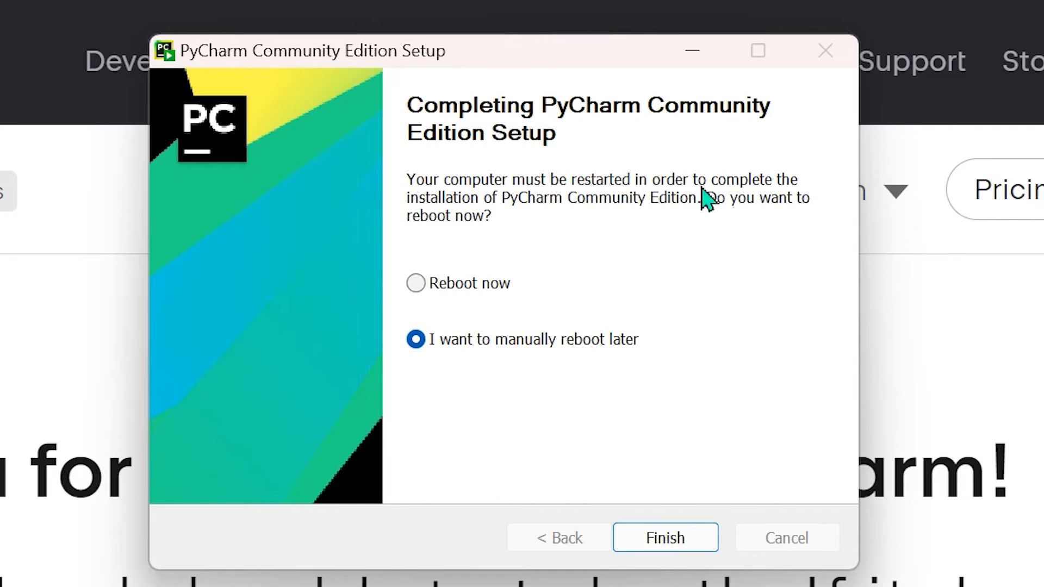
{"action": "mouse_move", "coordinate": [806, 190]}
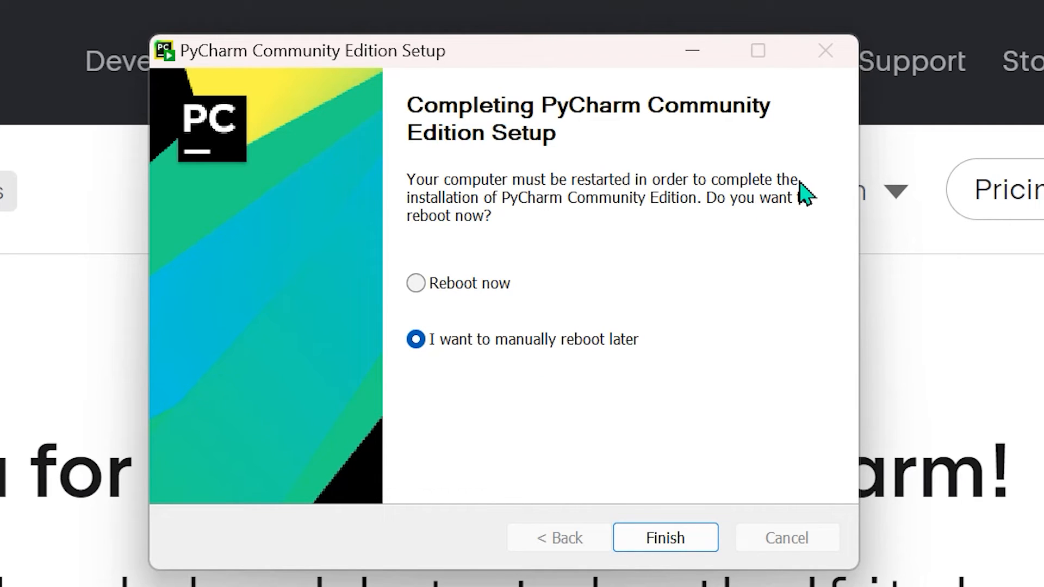
{"action": "mouse_move", "coordinate": [761, 233]}
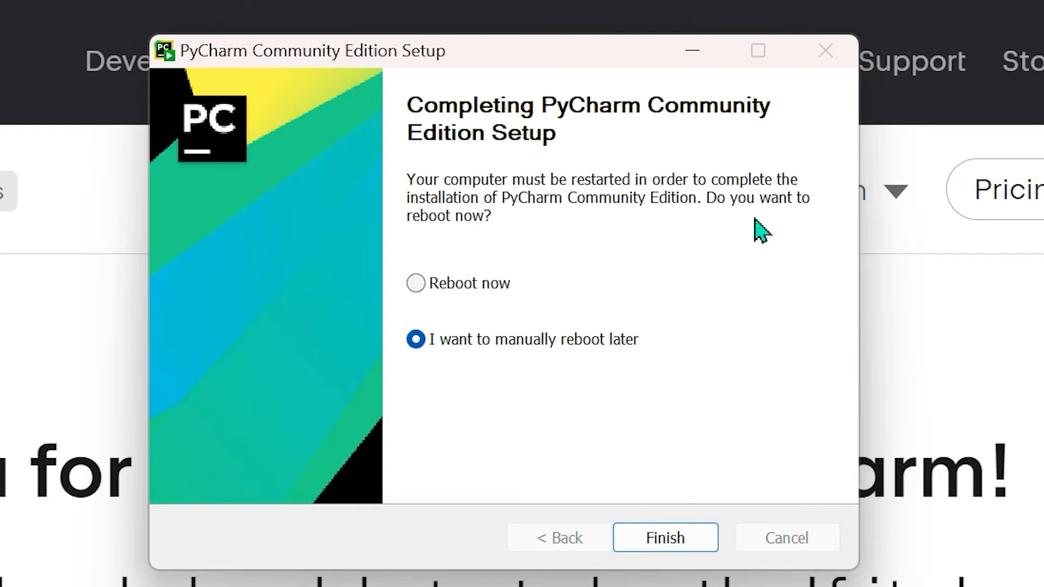
{"action": "mouse_move", "coordinate": [480, 230]}
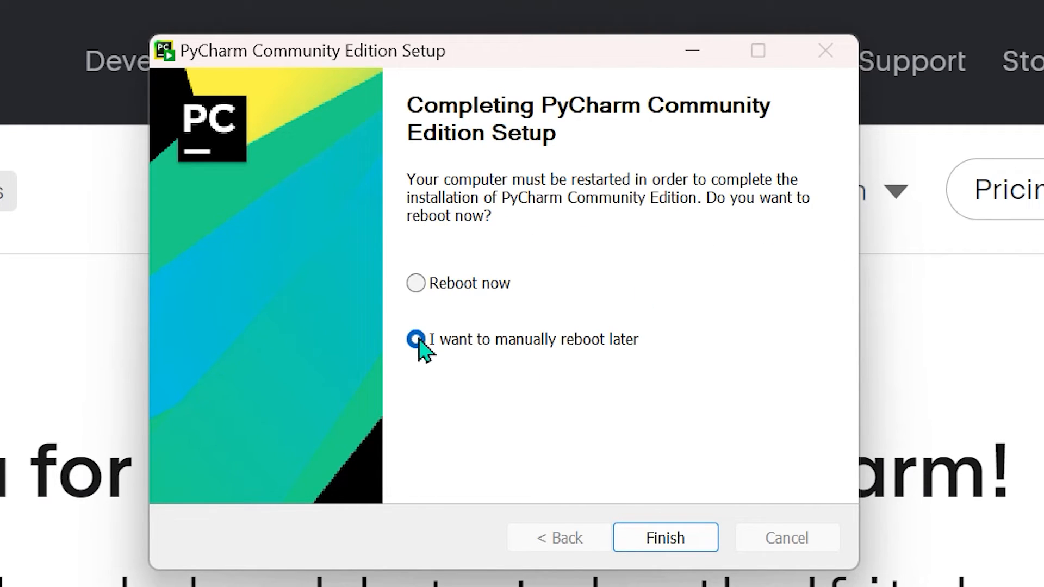
Step: Select Reboot now and finish the PyCharm installation
{"action": "left_click", "coordinate": [415, 339]}
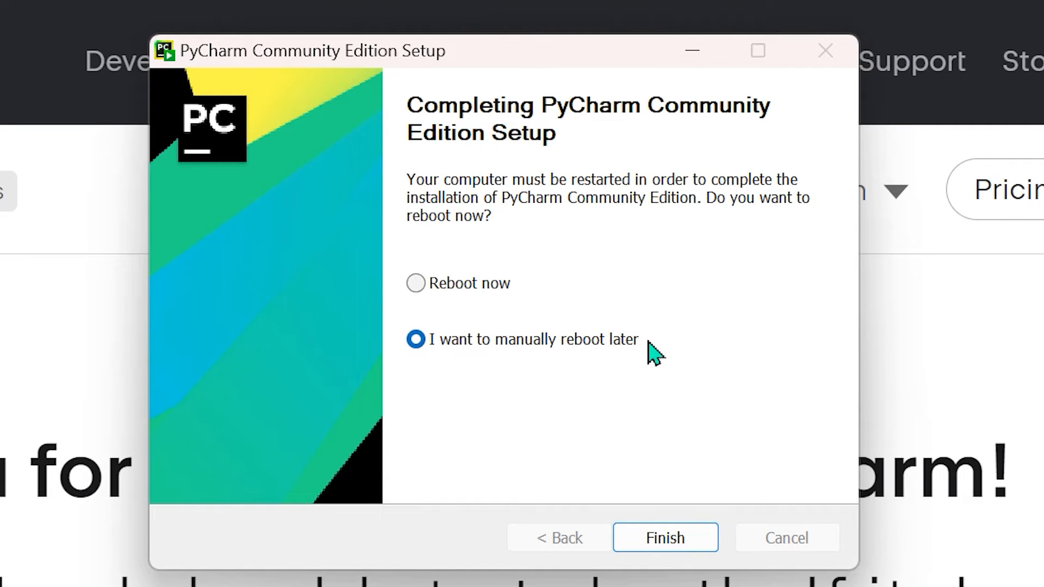
{"action": "left_click", "coordinate": [414, 283]}
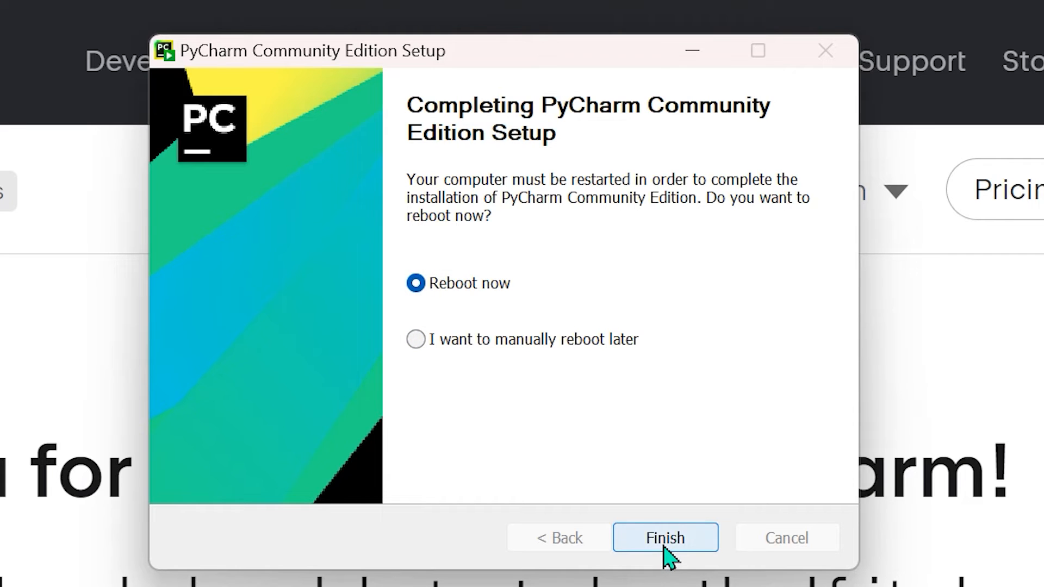
{"action": "left_click", "coordinate": [664, 537]}
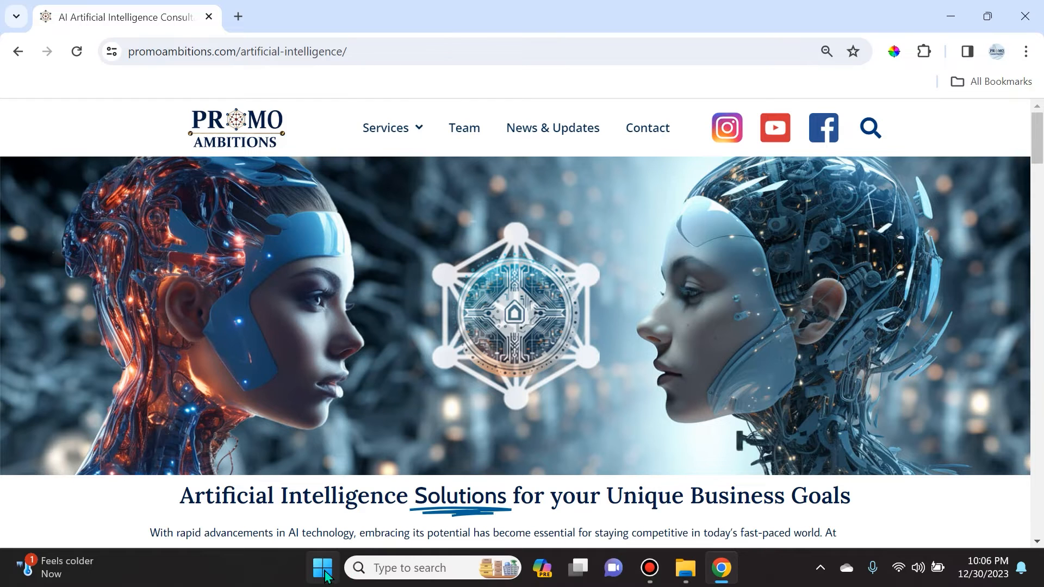
Step: Launch PyCharm Community Edition 2023.3.2 from the Start menu's pinned apps
{"action": "left_click", "coordinate": [323, 567]}
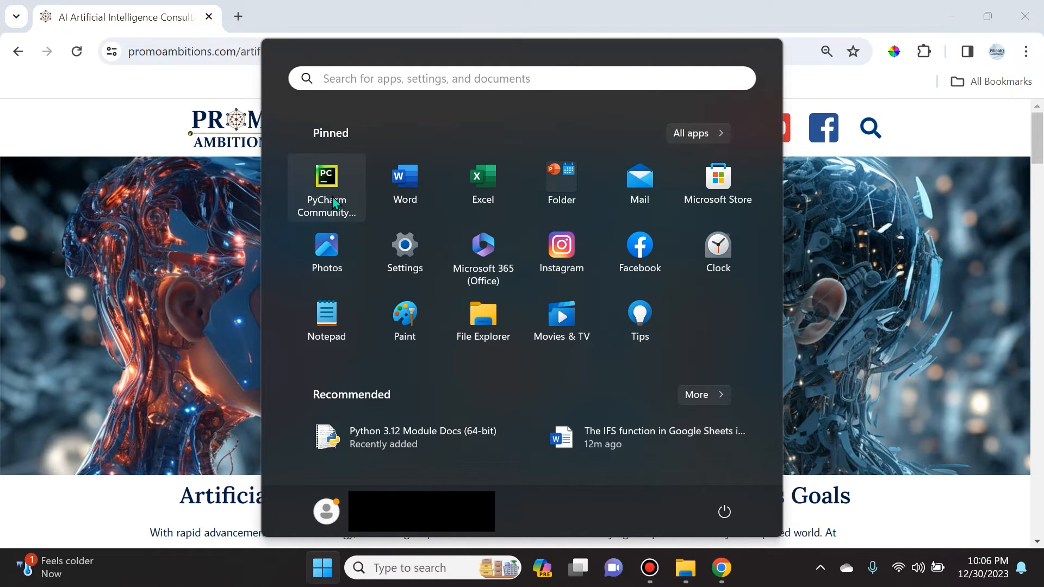
{"action": "mouse_move", "coordinate": [326, 194]}
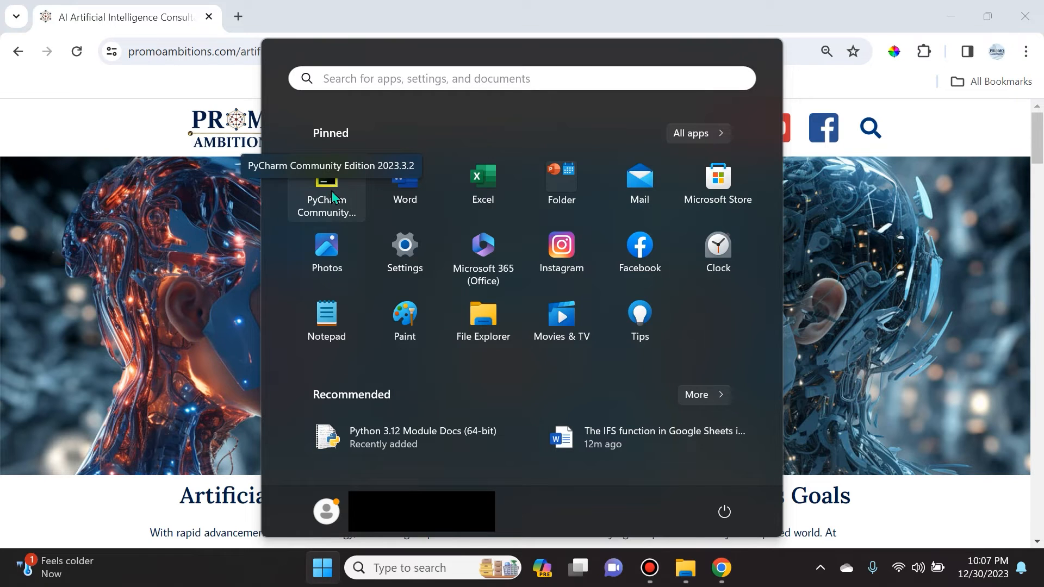
{"action": "mouse_move", "coordinate": [261, 228]}
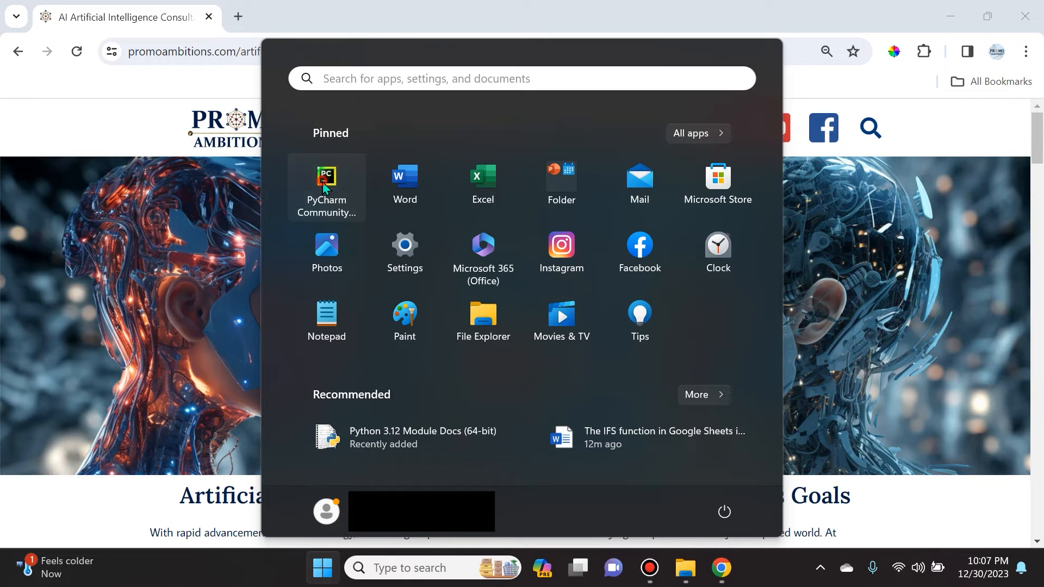
{"action": "left_click", "coordinate": [326, 180]}
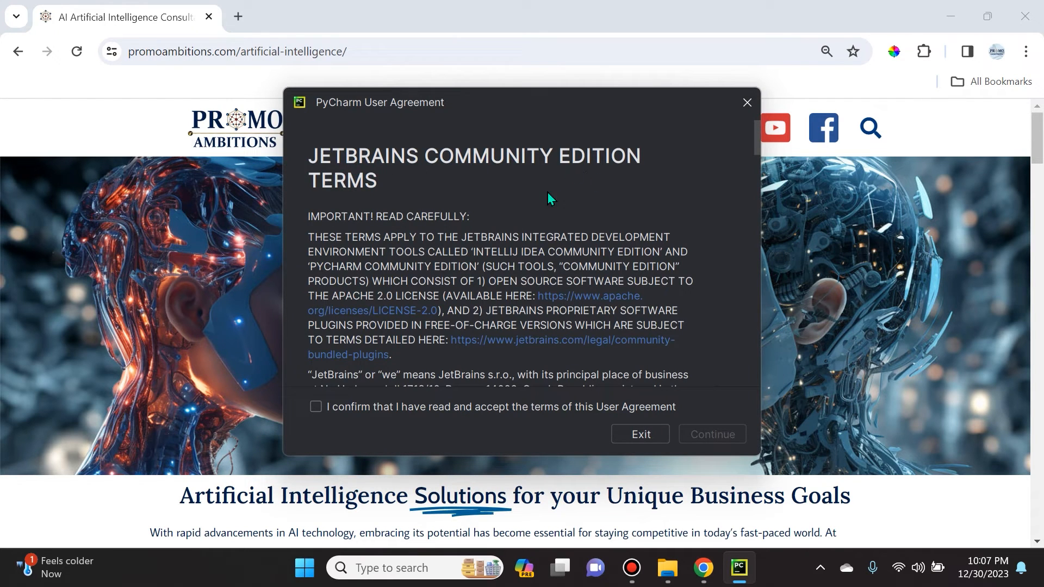
Step: Scroll to the end of the user agreement and tick its acceptance checkbox
{"action": "scroll", "scroll_direction": "down", "scroll_amount": 3}
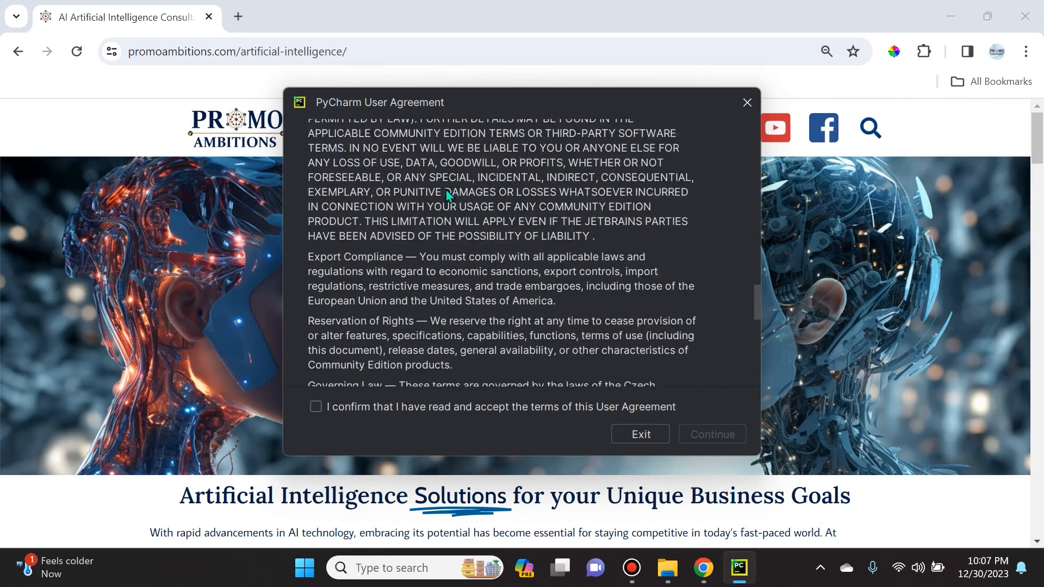
{"action": "scroll", "scroll_direction": "down", "scroll_amount": 3}
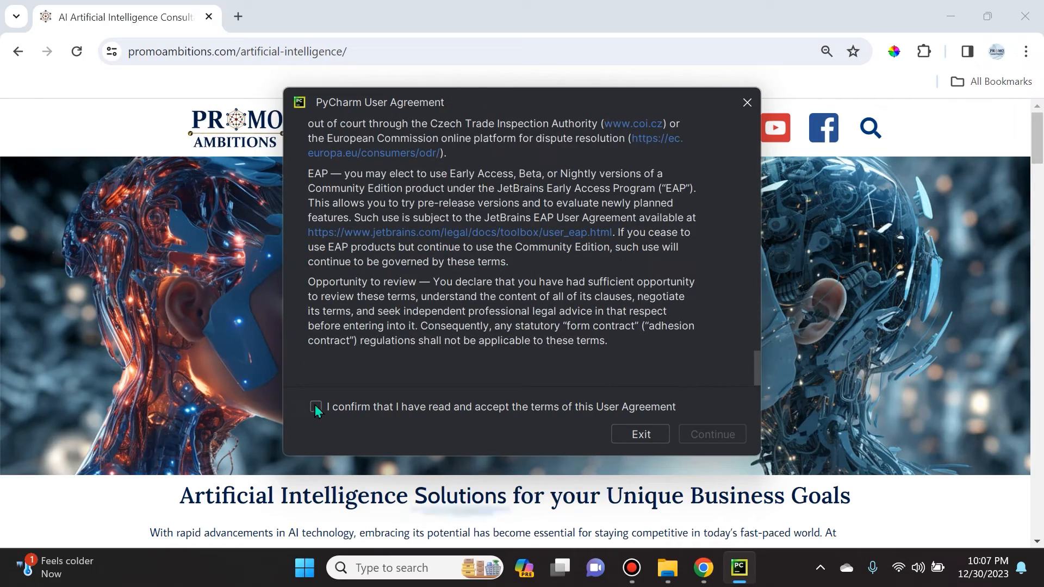
{"action": "left_click", "coordinate": [316, 407]}
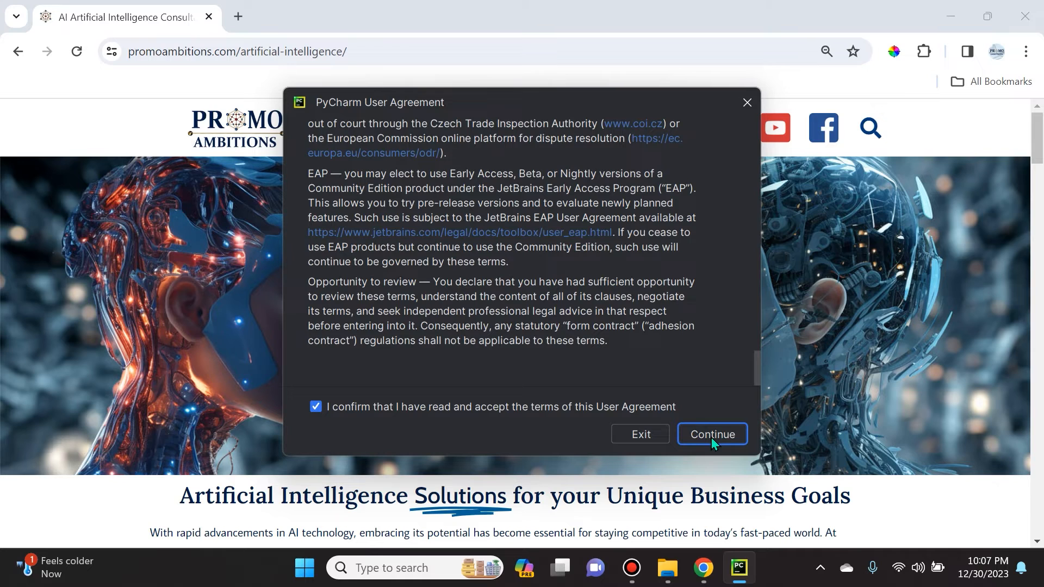
Step: Continue from the accepted user agreement to the Data Sharing prompt
{"action": "left_click", "coordinate": [711, 434]}
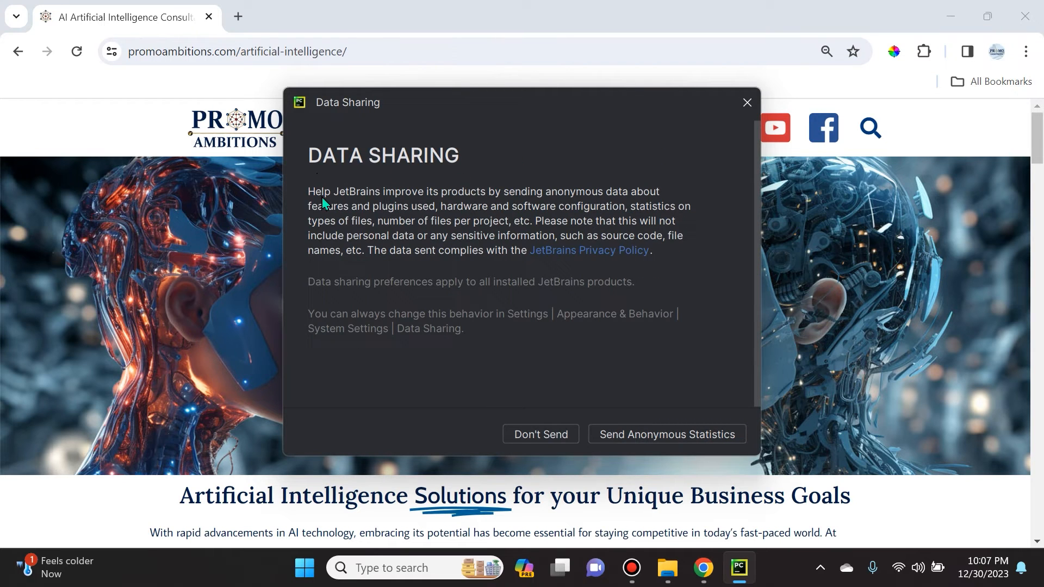
{"action": "mouse_move", "coordinate": [445, 203]}
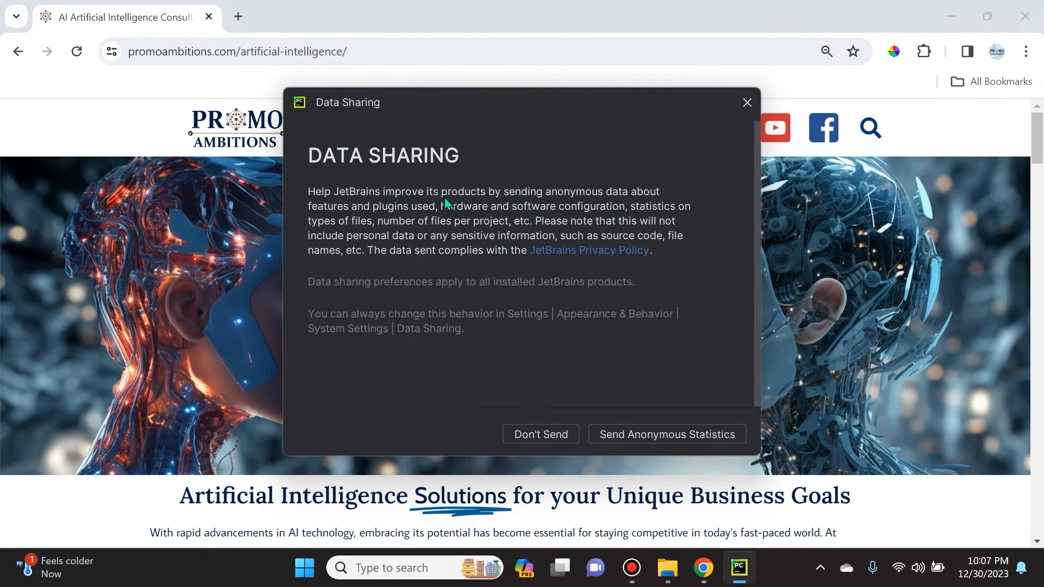
{"action": "mouse_move", "coordinate": [338, 209]}
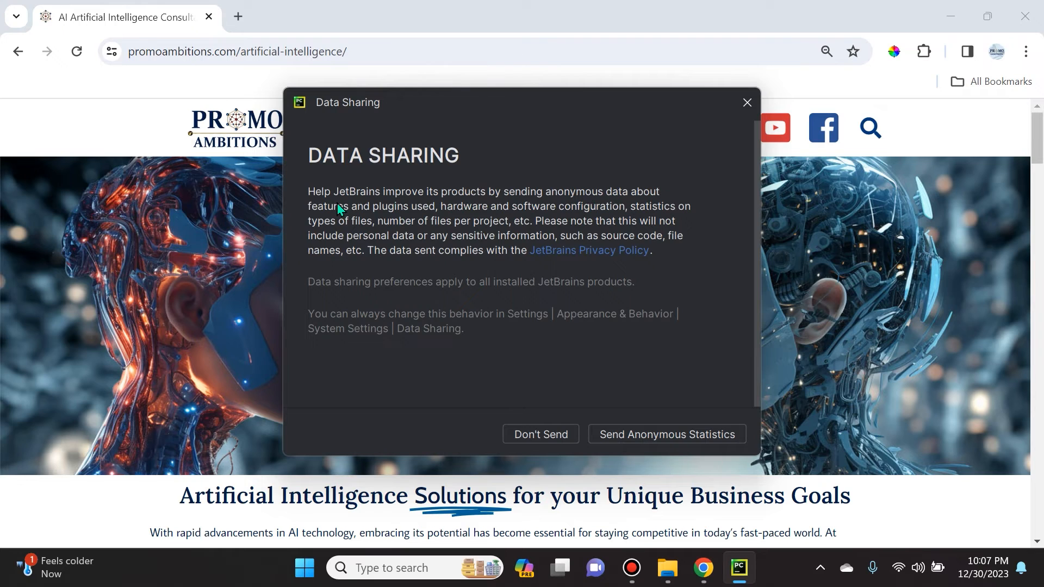
{"action": "mouse_move", "coordinate": [323, 166]}
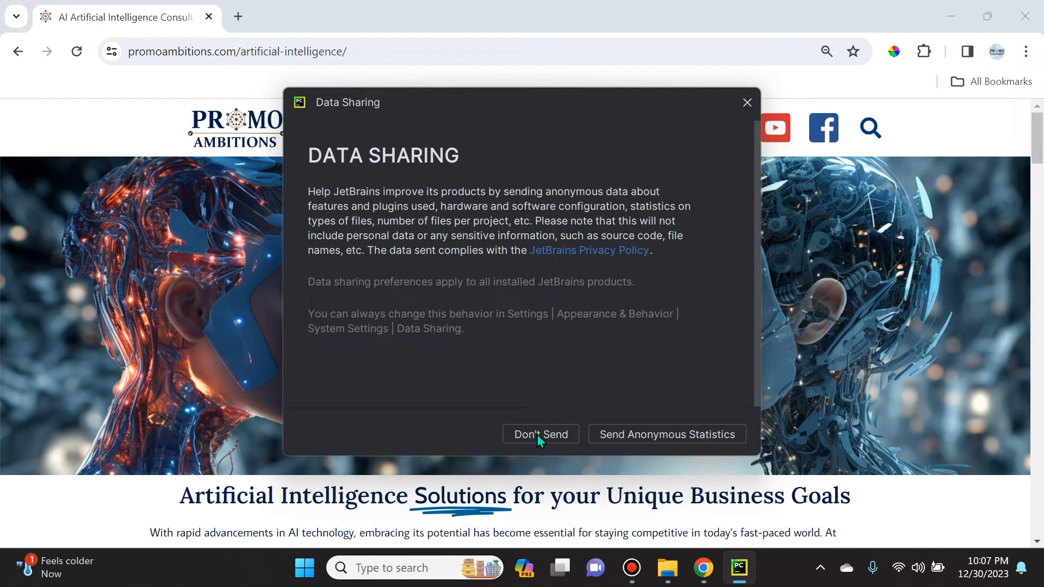
{"action": "mouse_move", "coordinate": [407, 202]}
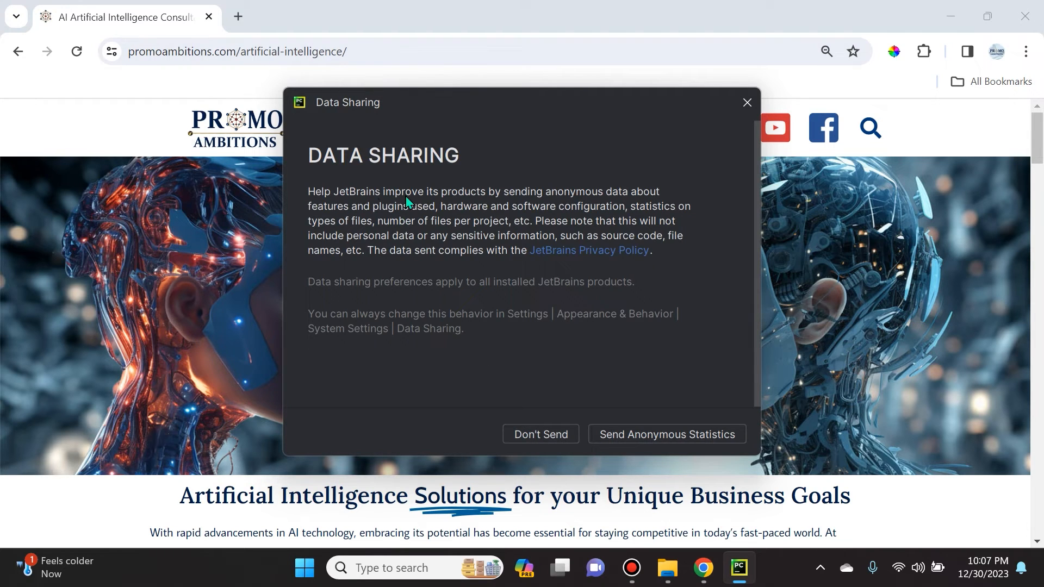
{"action": "mouse_move", "coordinate": [682, 451]}
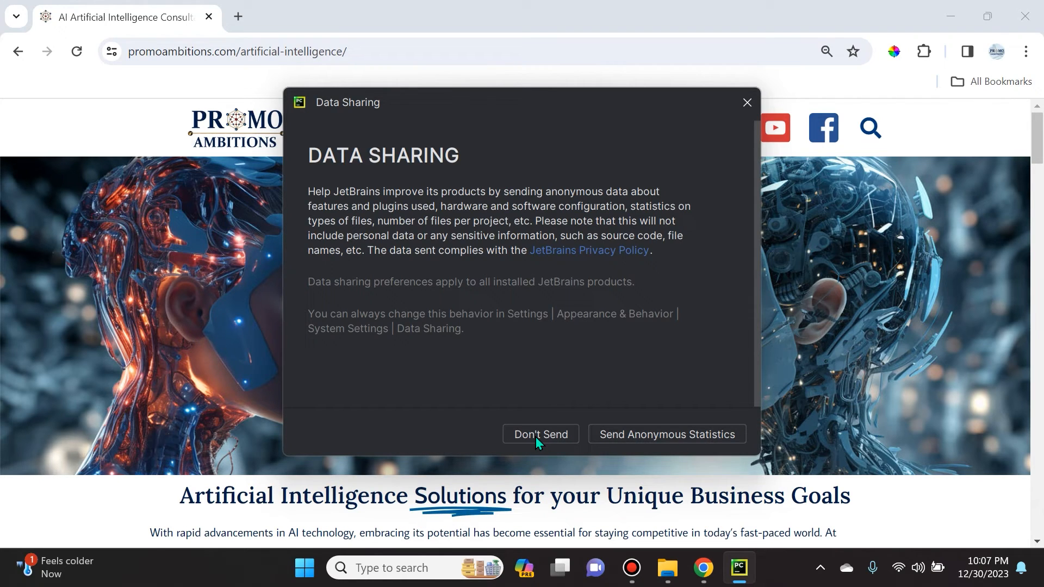
Step: Decline usage statistics, then create a new project named SubscribeToPromoAmbitions
{"action": "left_click", "coordinate": [540, 434]}
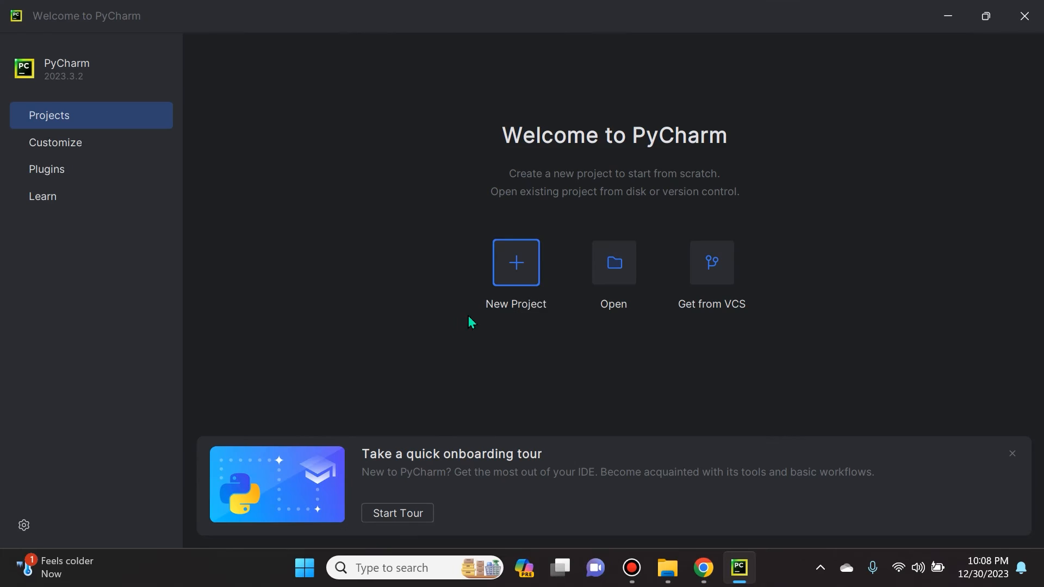
{"action": "mouse_move", "coordinate": [752, 157]}
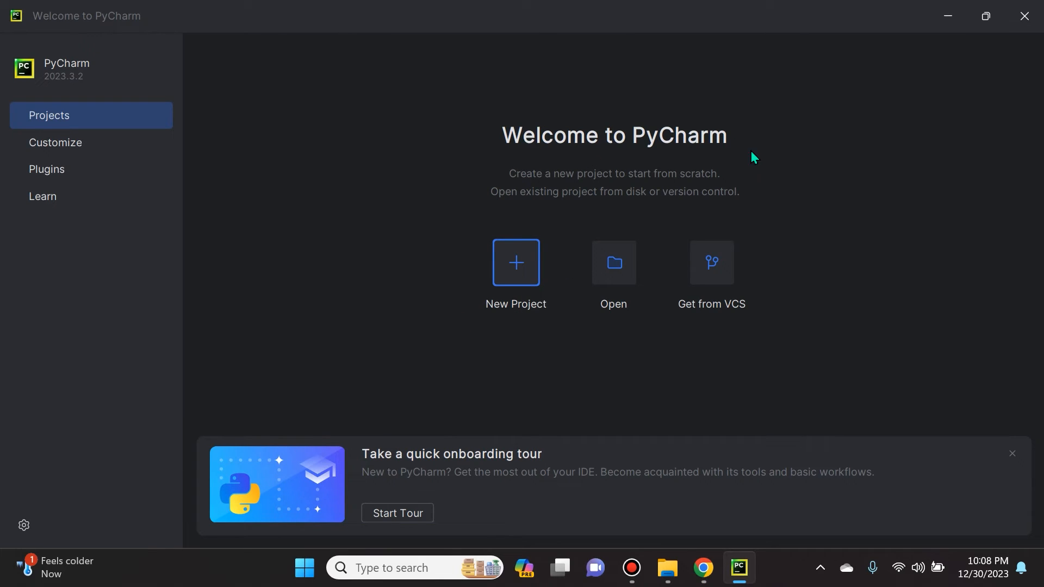
{"action": "left_click", "coordinate": [516, 262]}
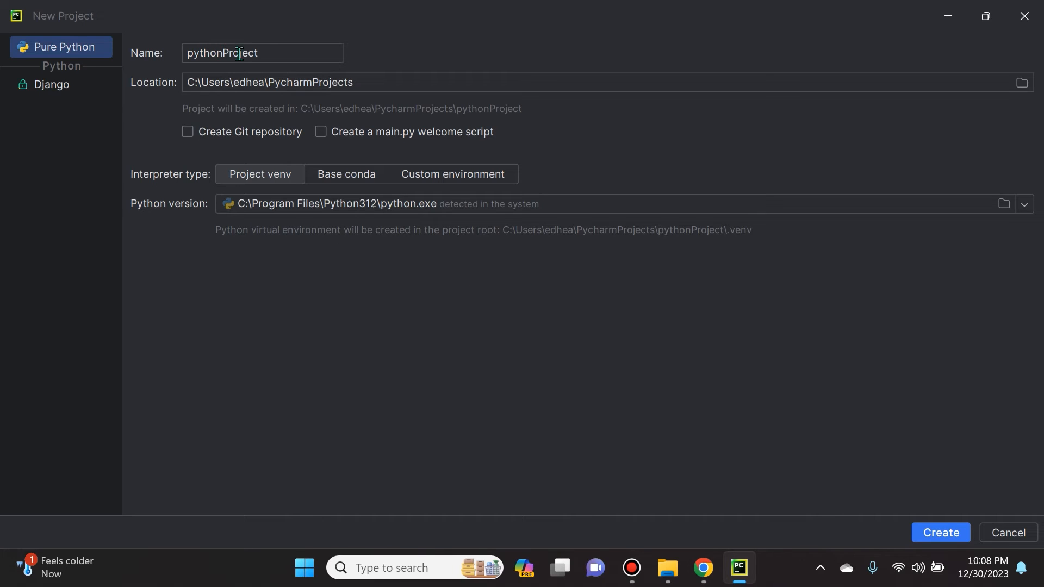
{"action": "type", "text": "S"}
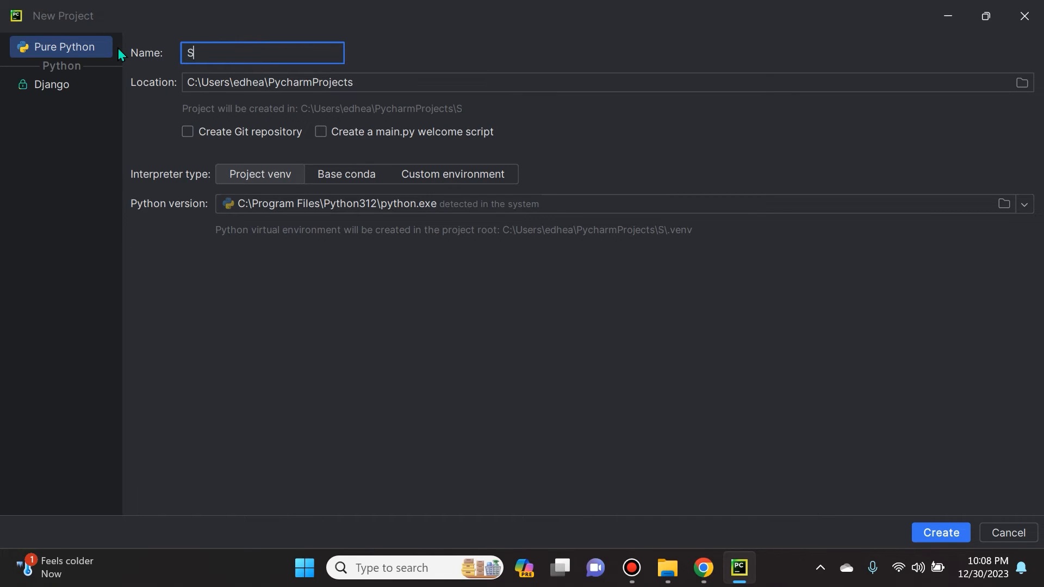
{"action": "type", "text": "ubscribeToP"}
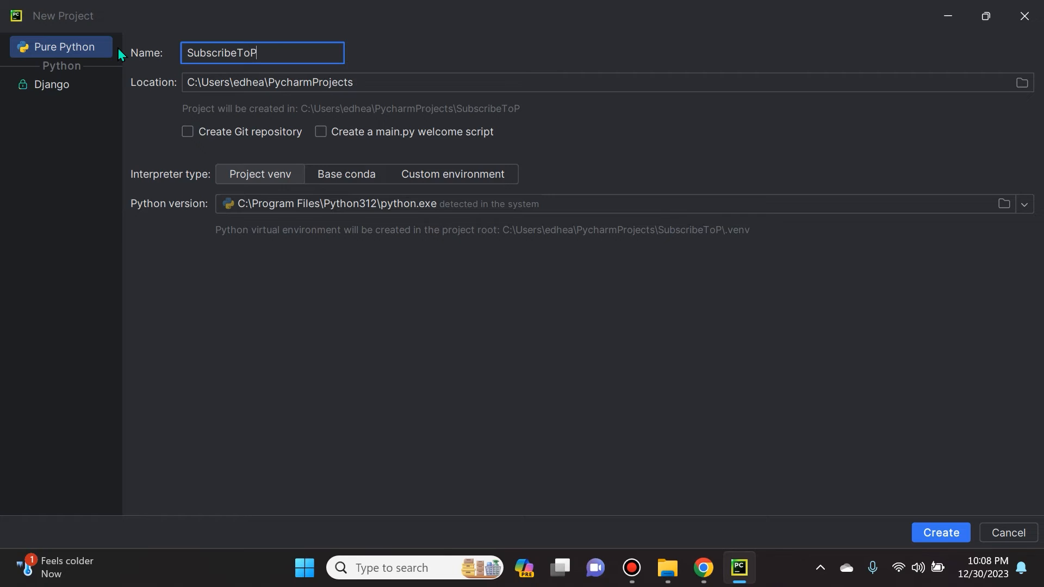
{"action": "type", "text": "romoAmbitions"}
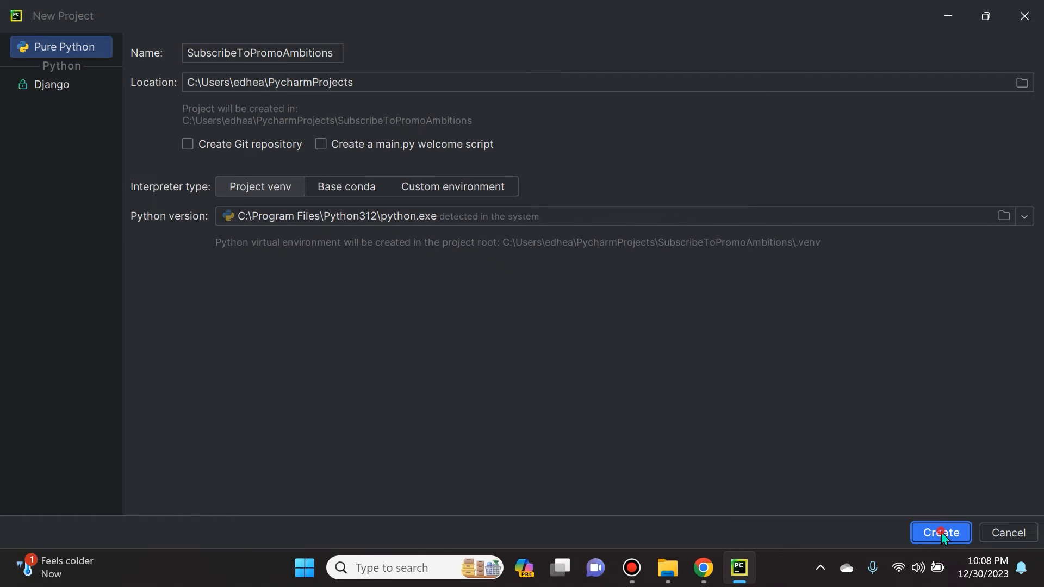
{"action": "left_click", "coordinate": [940, 533]}
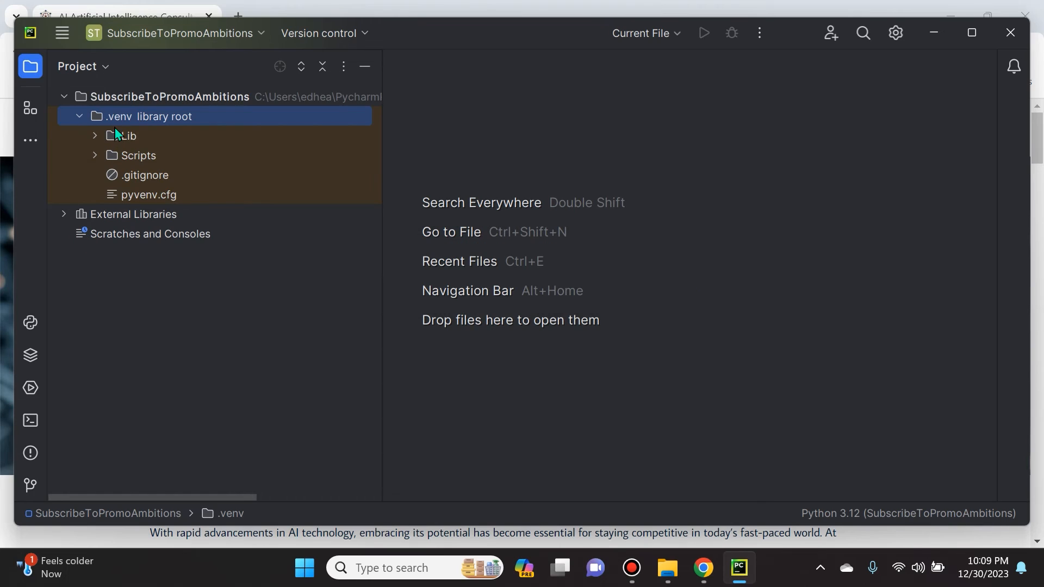
{"action": "mouse_move", "coordinate": [120, 123]}
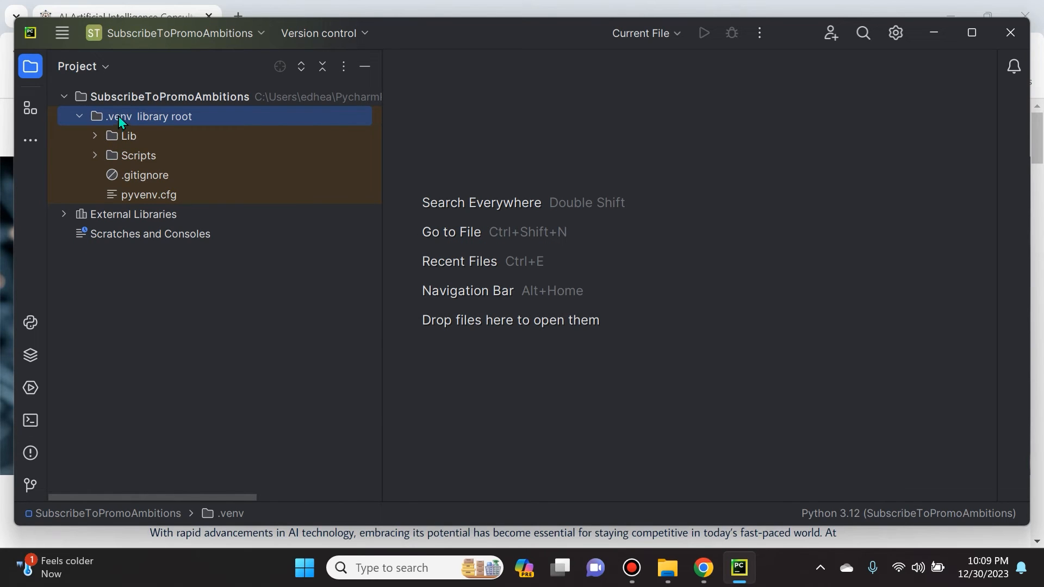
Step: Add a new Python file named Subscribe to the .venv folder
{"action": "right_click", "coordinate": [148, 116]}
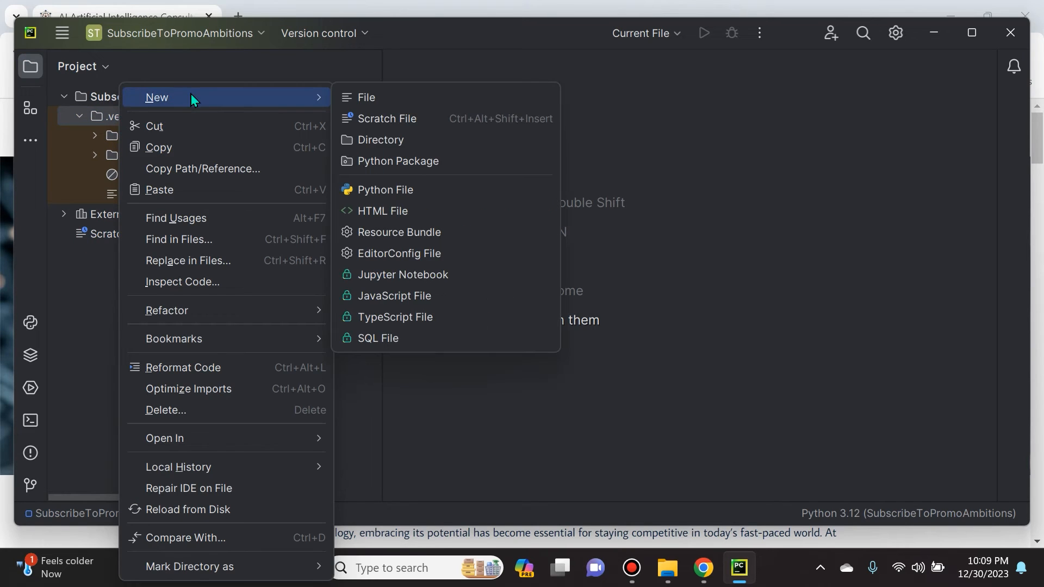
{"action": "left_click", "coordinate": [385, 190]}
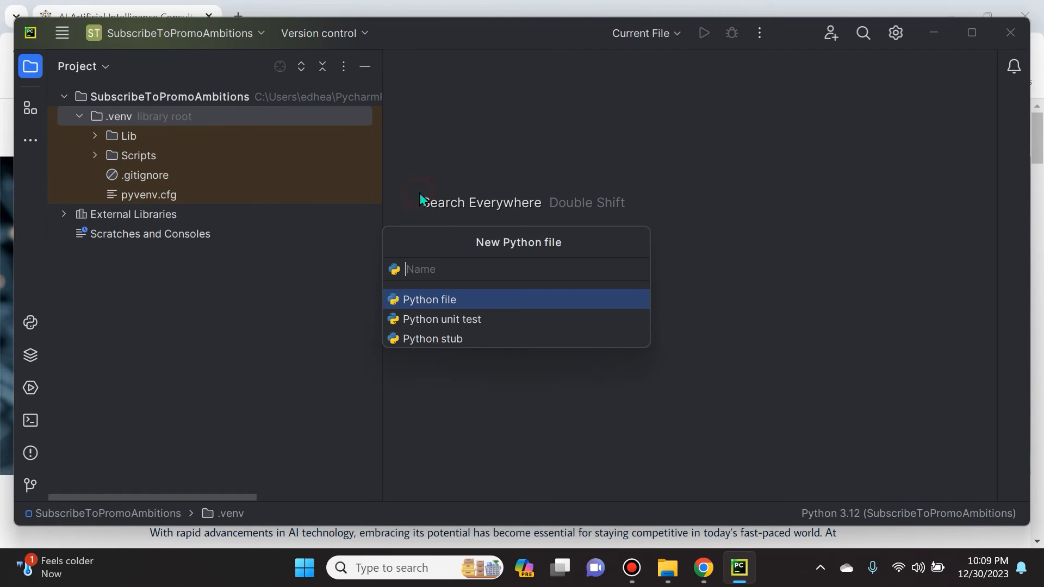
{"action": "type", "text": "Su"}
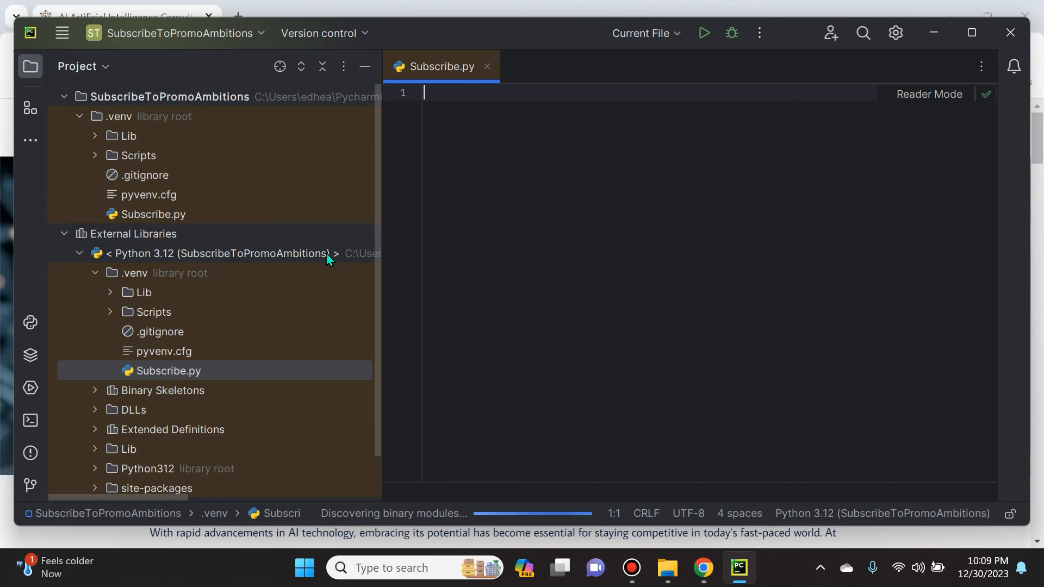
Step: Write a print statement outputting 'Subscribe to PromoAmbitions' and 'YouTube Channel' on separate lines
{"action": "type", "text": "print("}
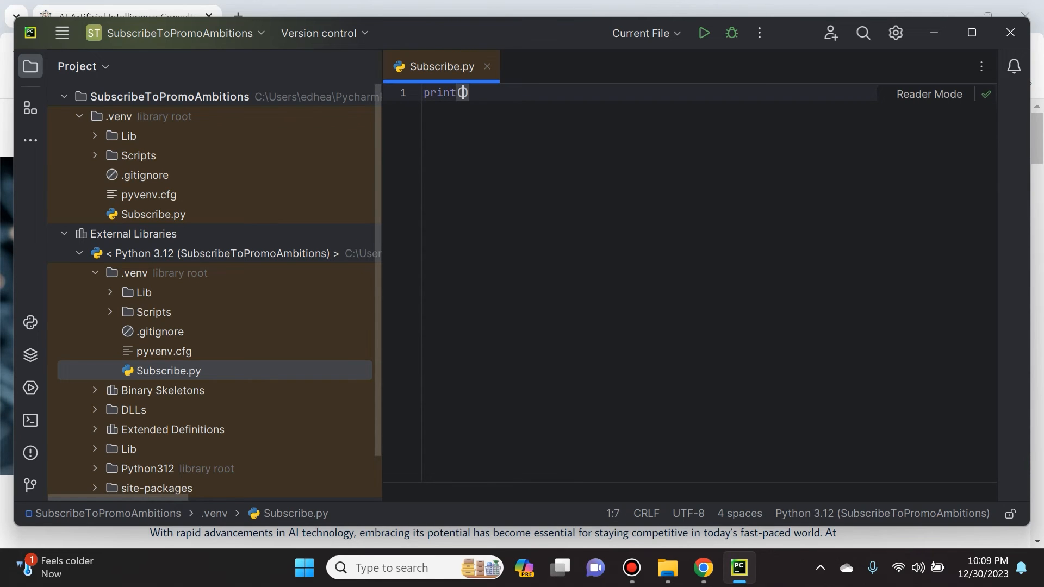
{"action": "type", "text": "\""}
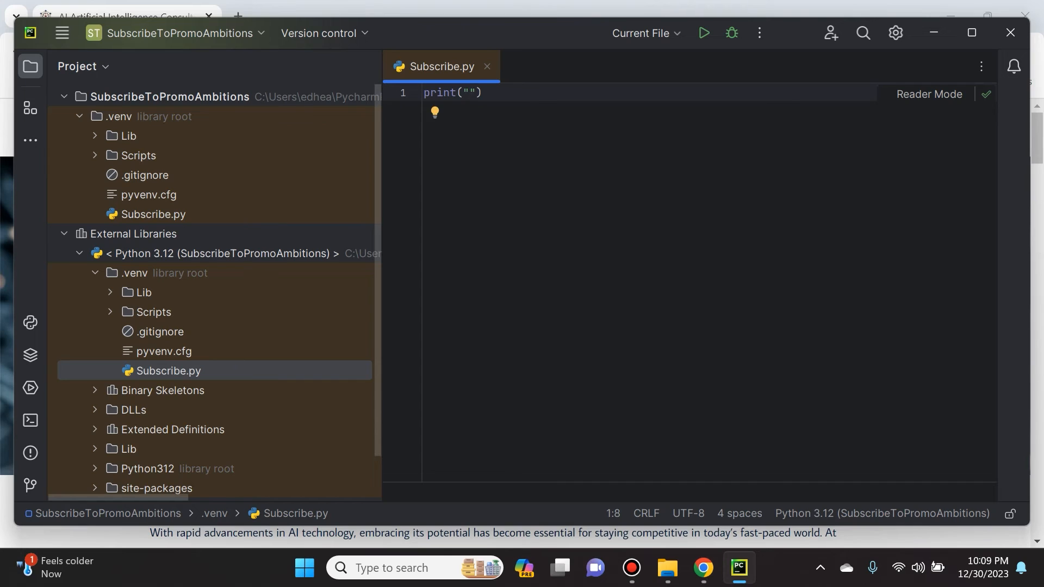
{"action": "left_click", "coordinate": [703, 33]}
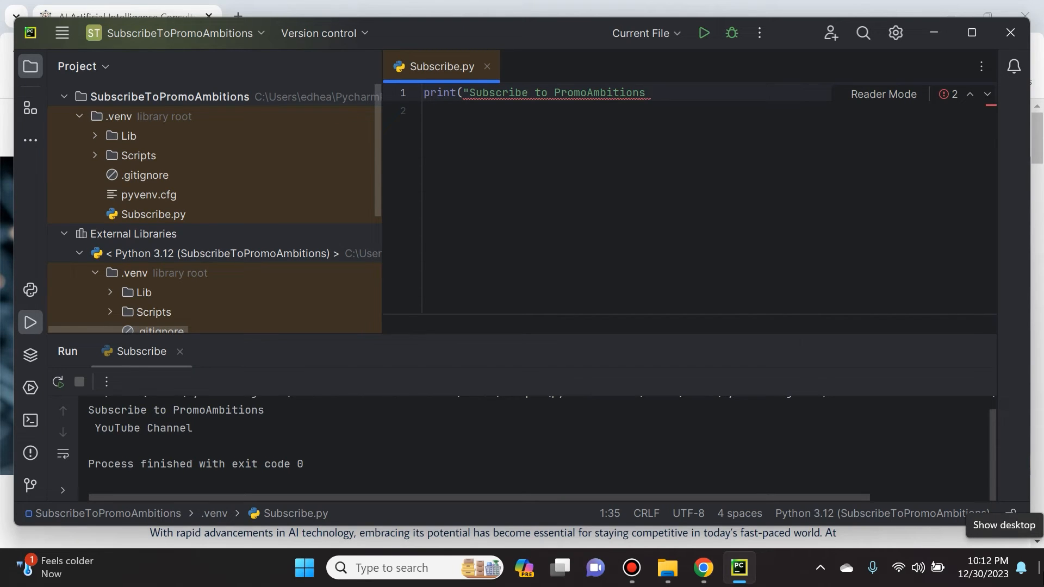
{"action": "type", "text": "\\"}
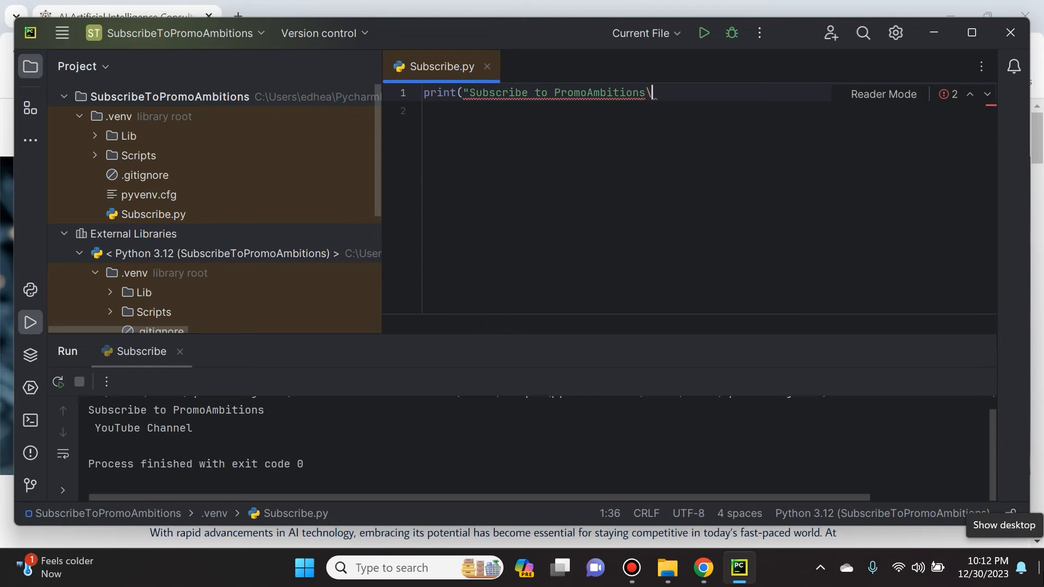
{"action": "type", "text": "nYou"}
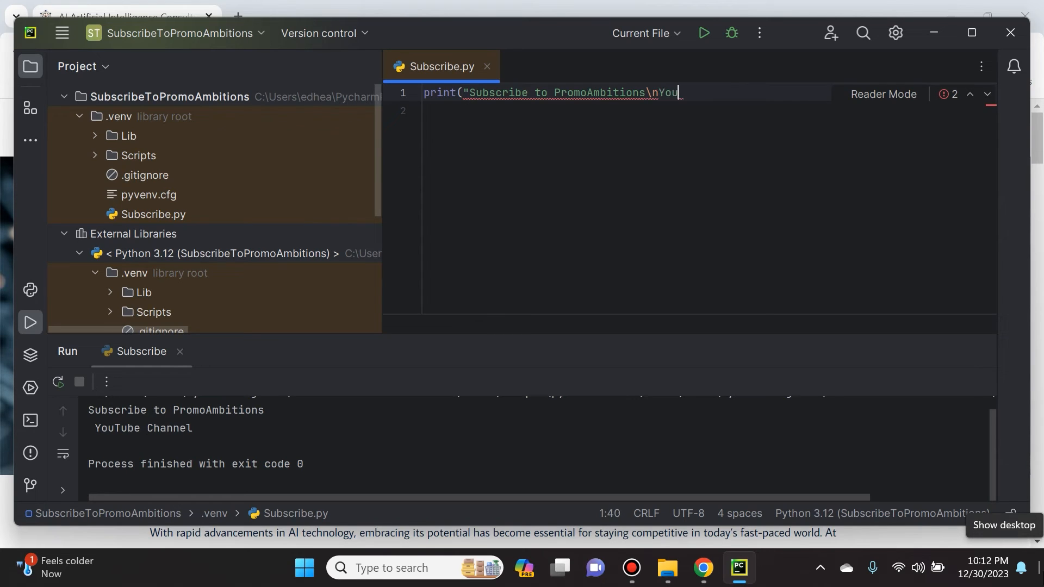
{"action": "type", "text": "Tube Channel\")"}
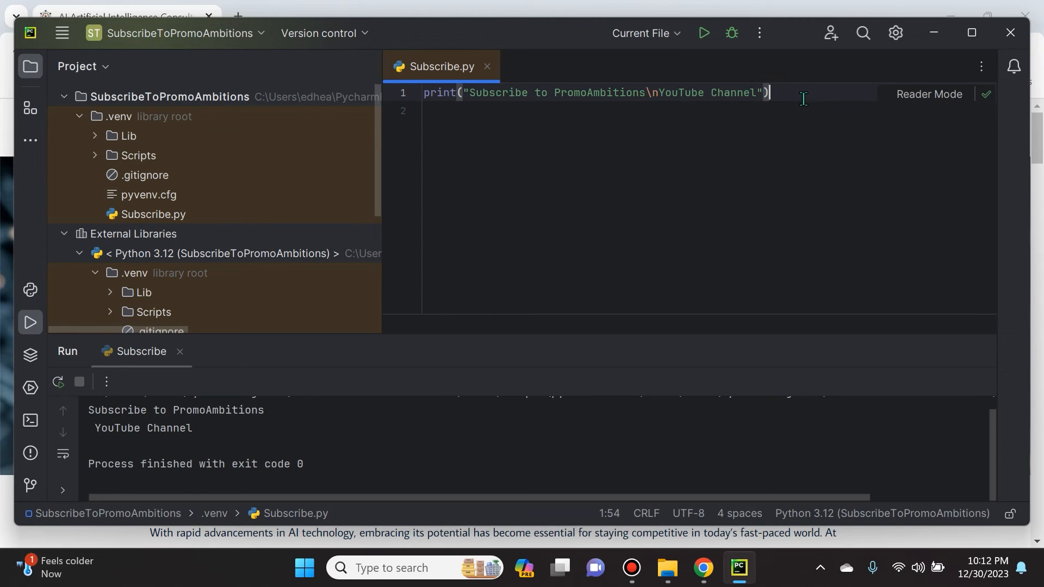
{"action": "mouse_move", "coordinate": [704, 32]}
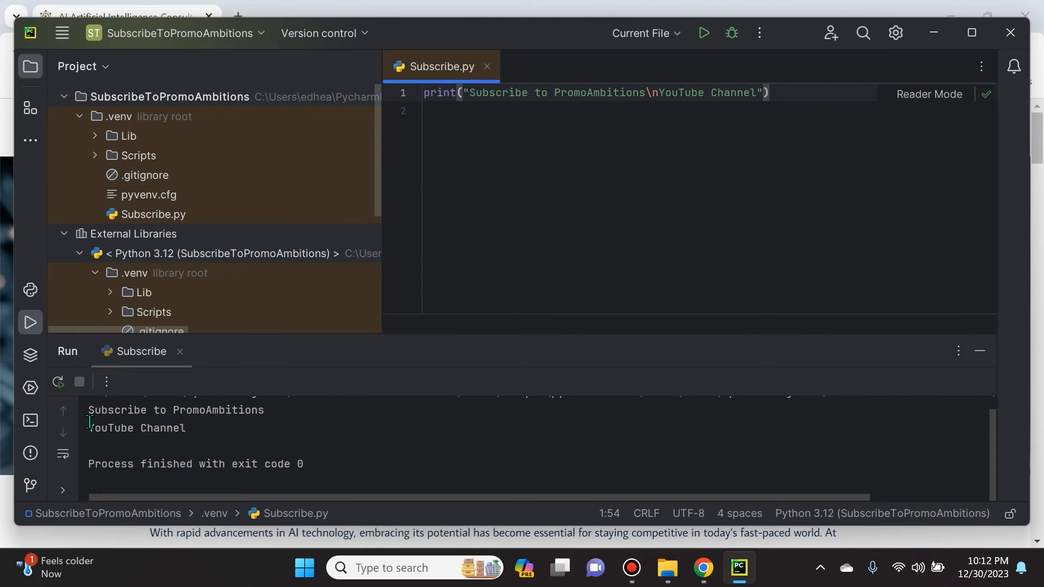
Step: Drag across the two output lines in the Run panel to select them
{"action": "left_click_drag", "start_coordinate": [90, 410], "coordinate": [187, 428]}
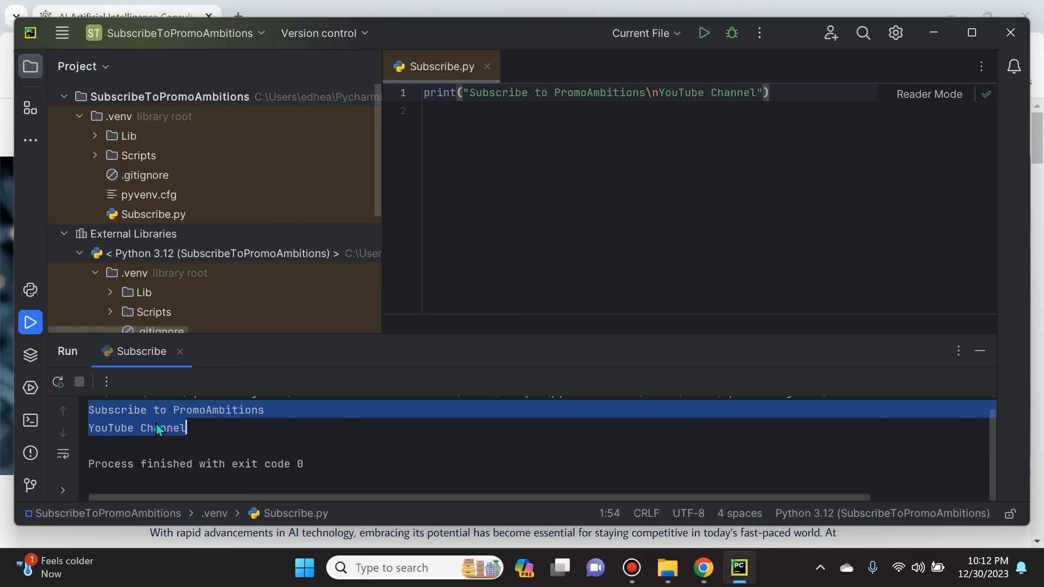
{"action": "mouse_move", "coordinate": [233, 419]}
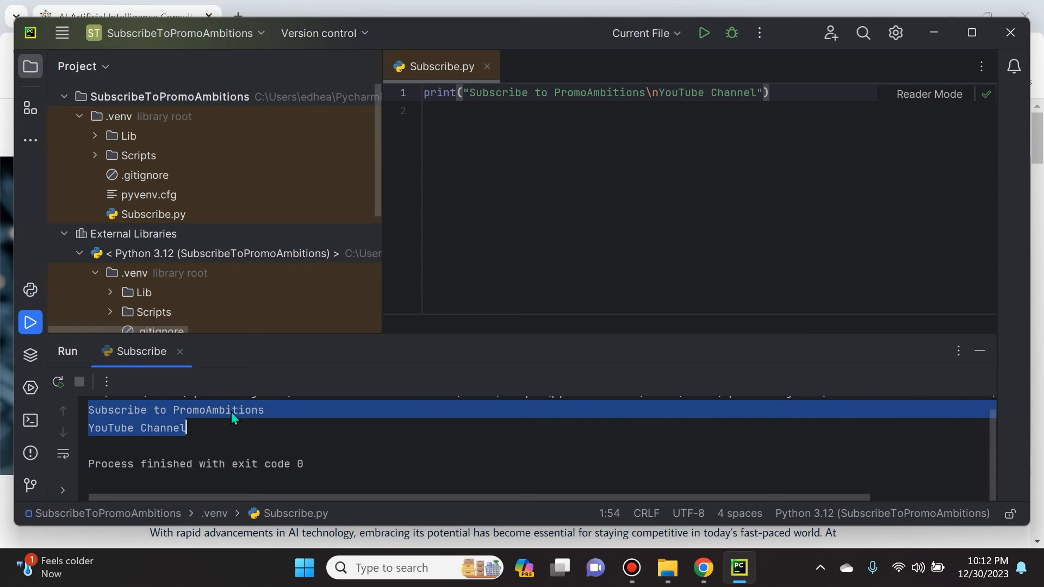
{"action": "mouse_move", "coordinate": [703, 32]}
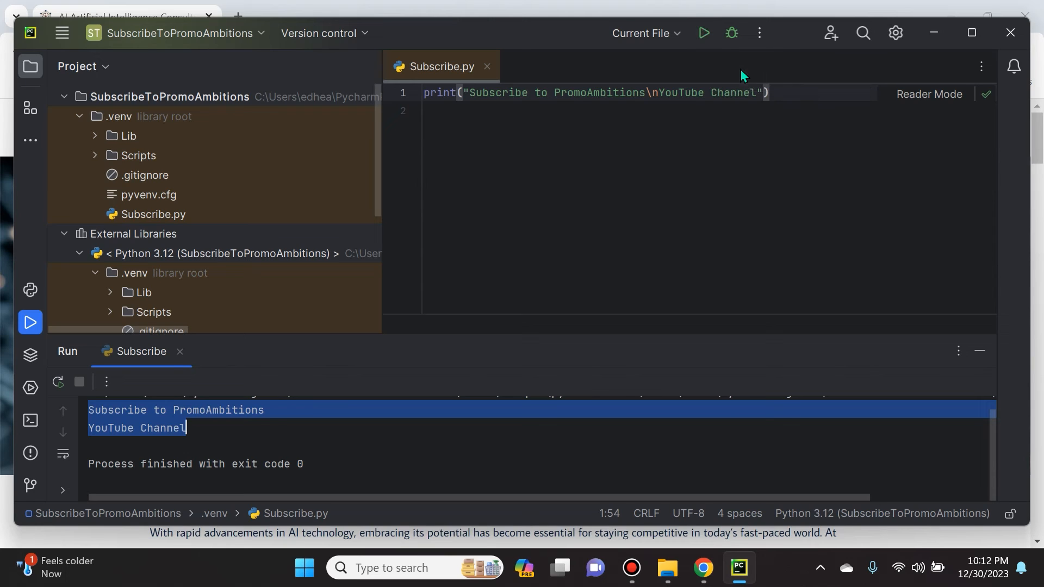
{"action": "mouse_move", "coordinate": [703, 32]}
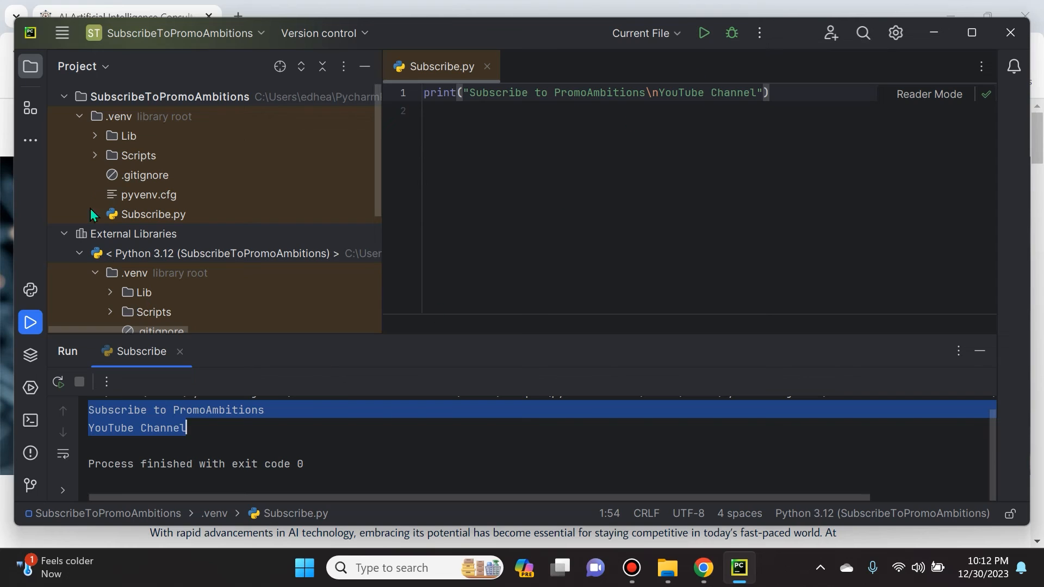
{"action": "mouse_move", "coordinate": [377, 419]}
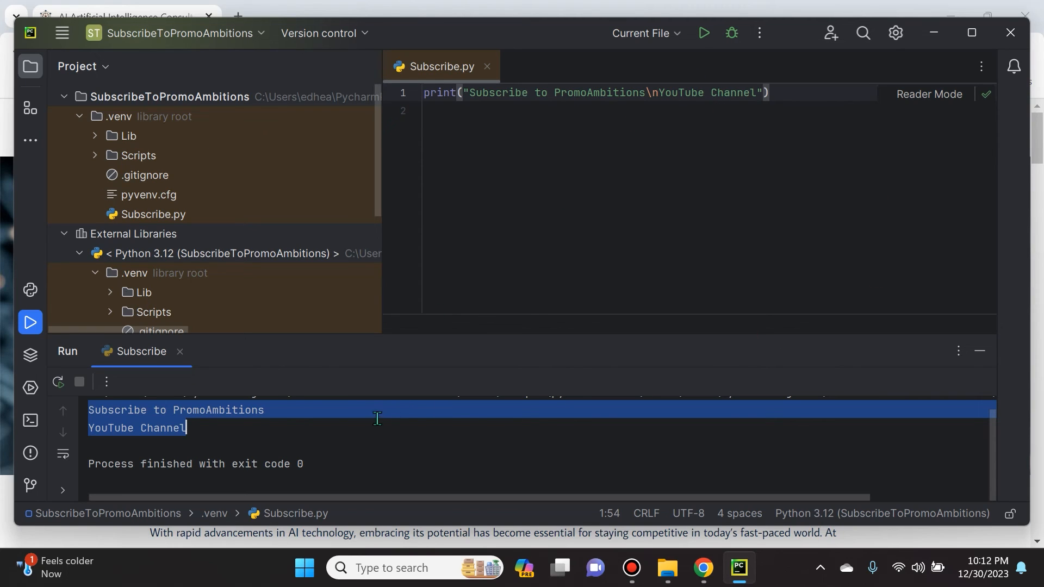
{"action": "mouse_move", "coordinate": [289, 423]}
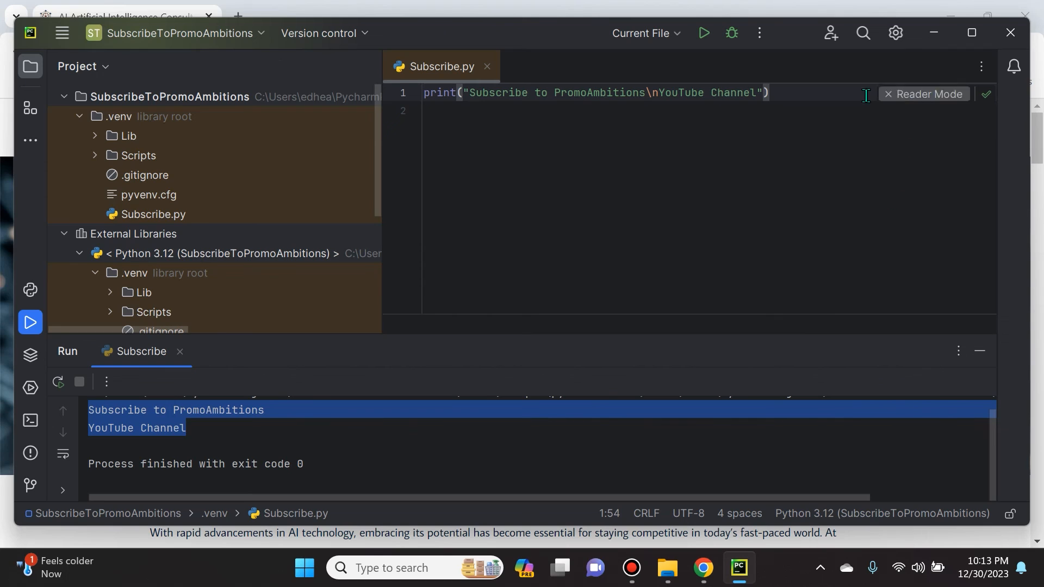
{"action": "mouse_move", "coordinate": [804, 321]}
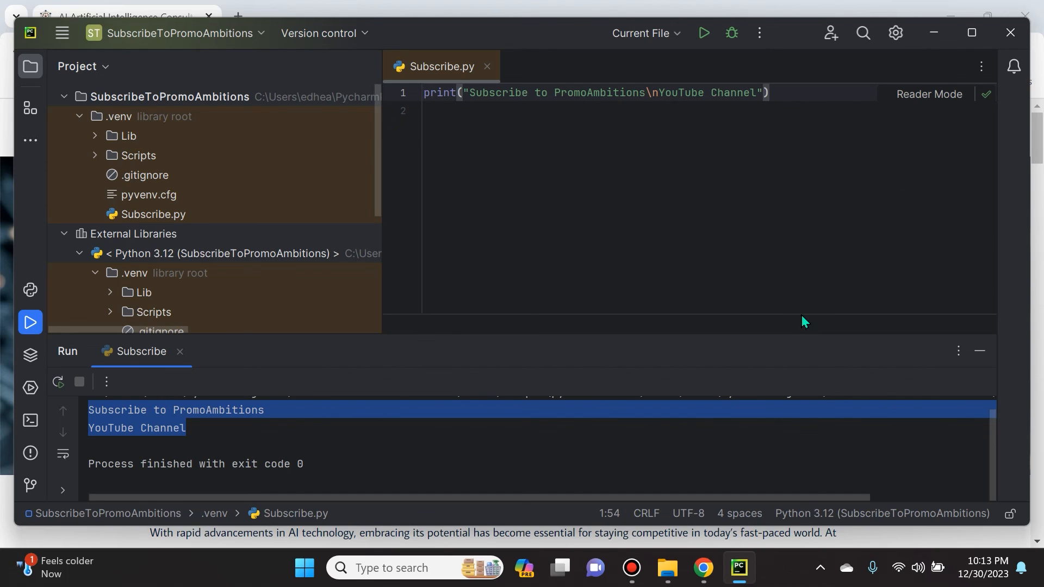
{"action": "mouse_move", "coordinate": [478, 365]}
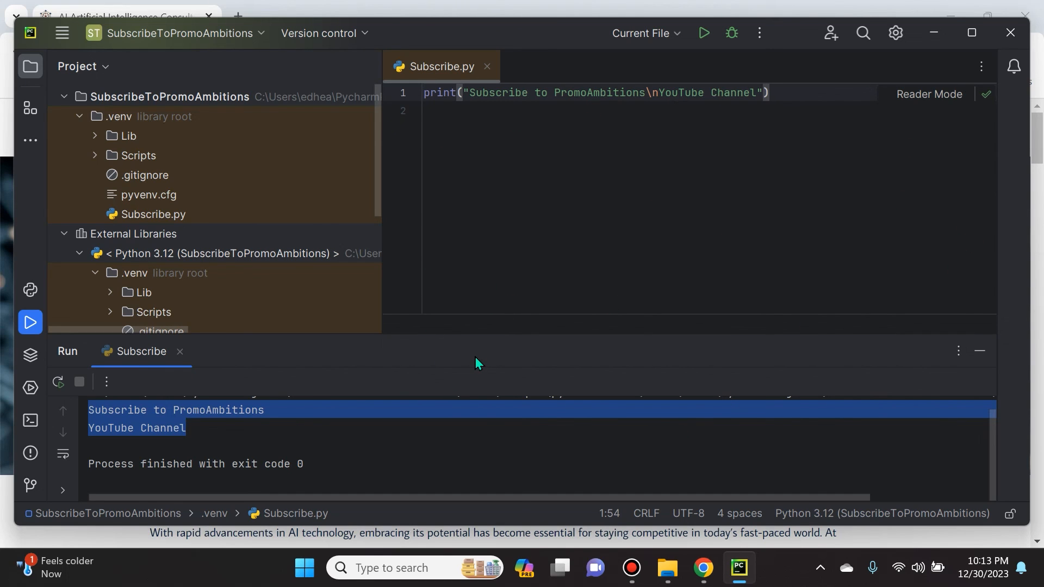
{"action": "mouse_move", "coordinate": [450, 345]}
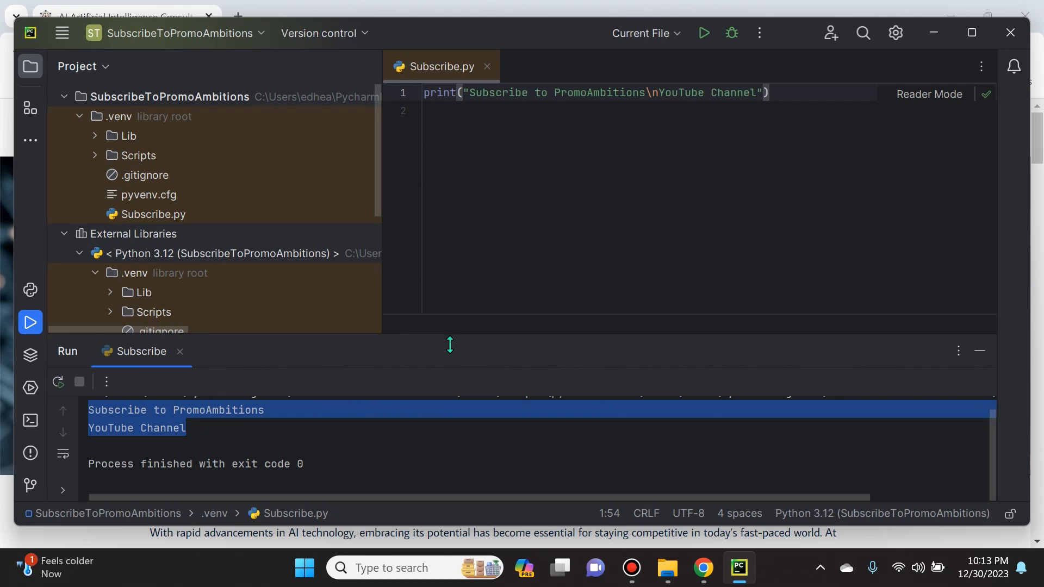
{"action": "mouse_move", "coordinate": [451, 355]}
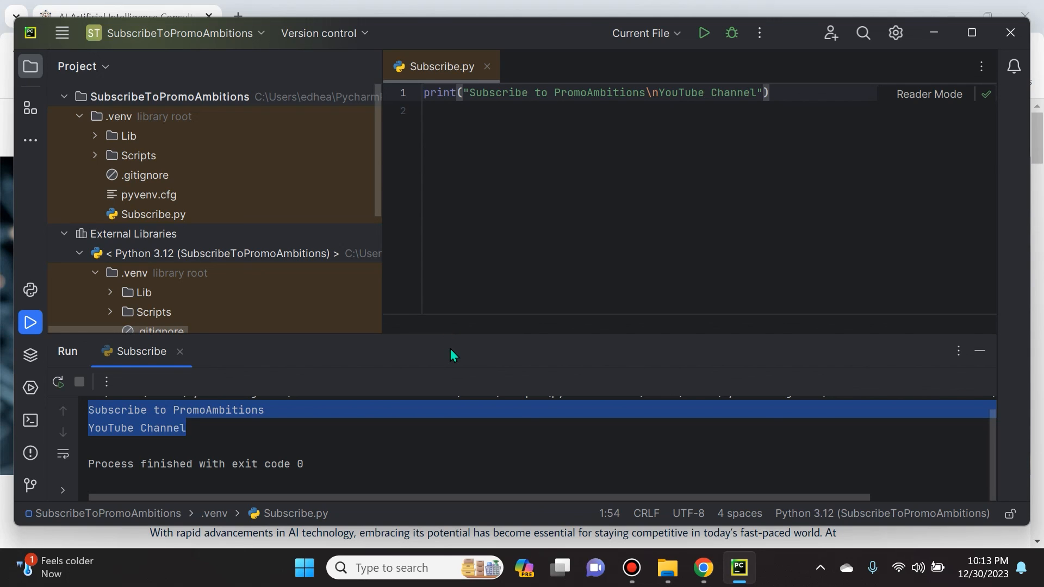